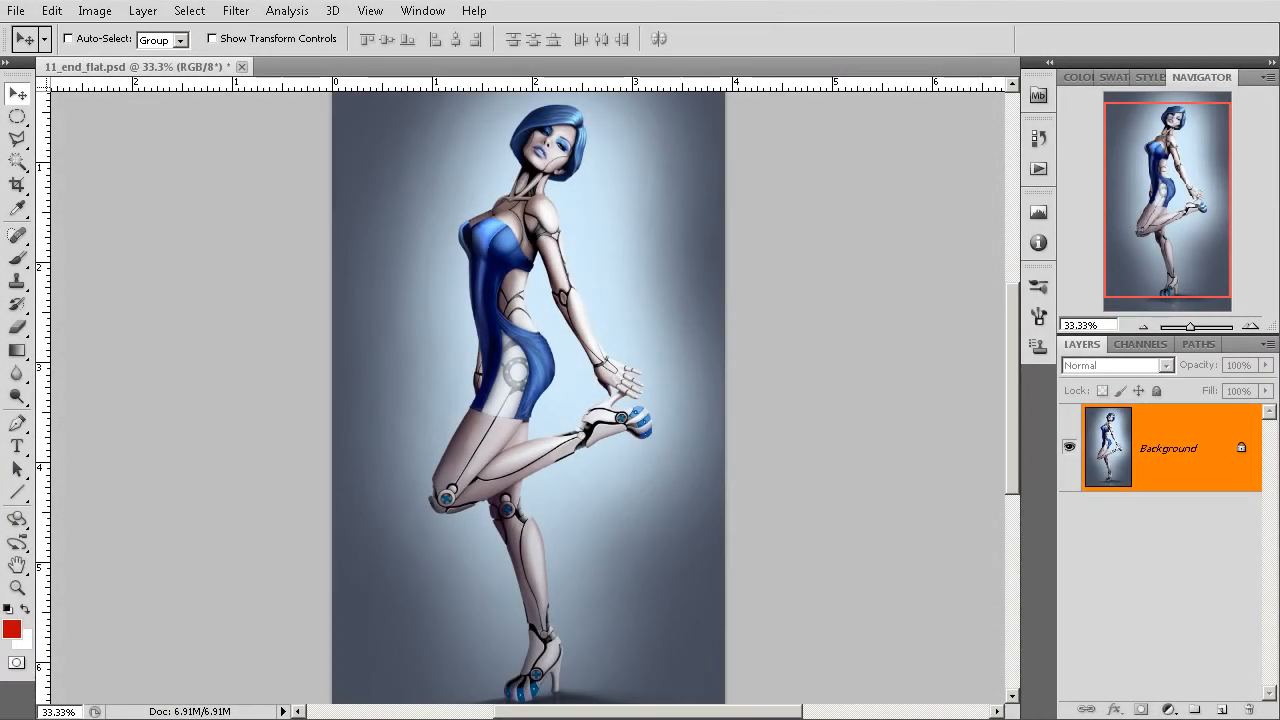
pyautogui.moveTo(880, 420)
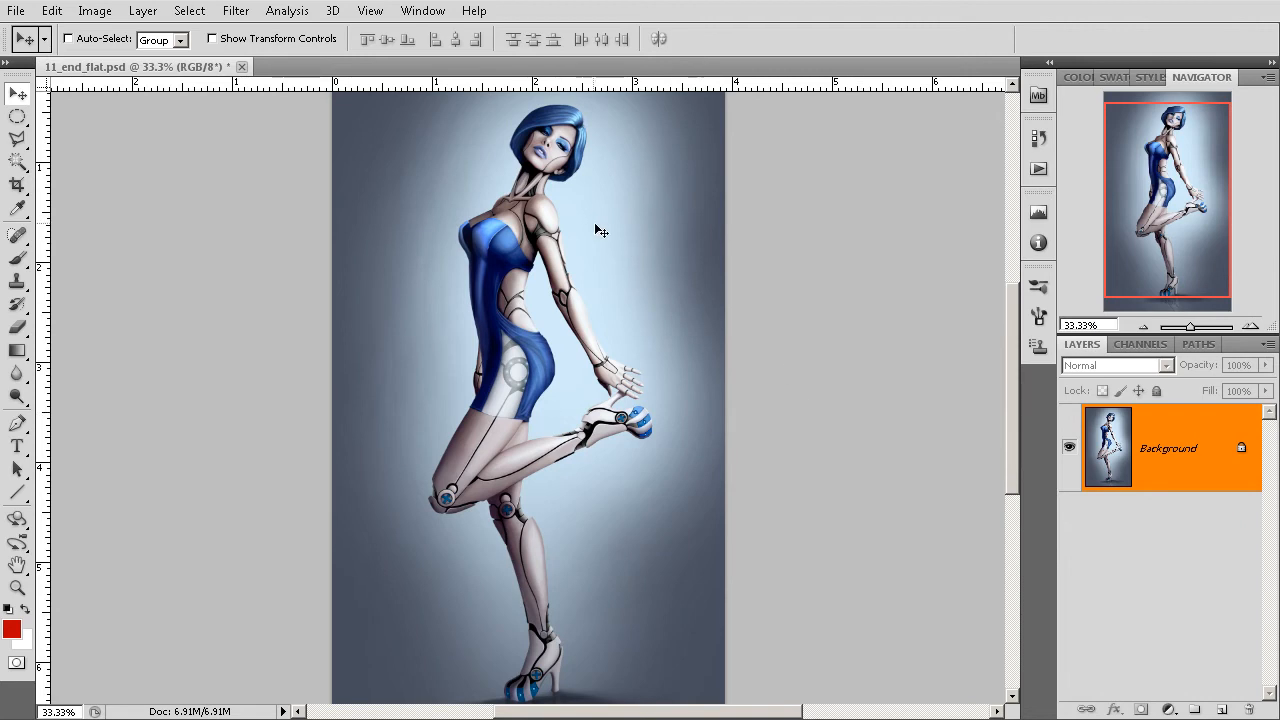
pyautogui.moveTo(664, 328)
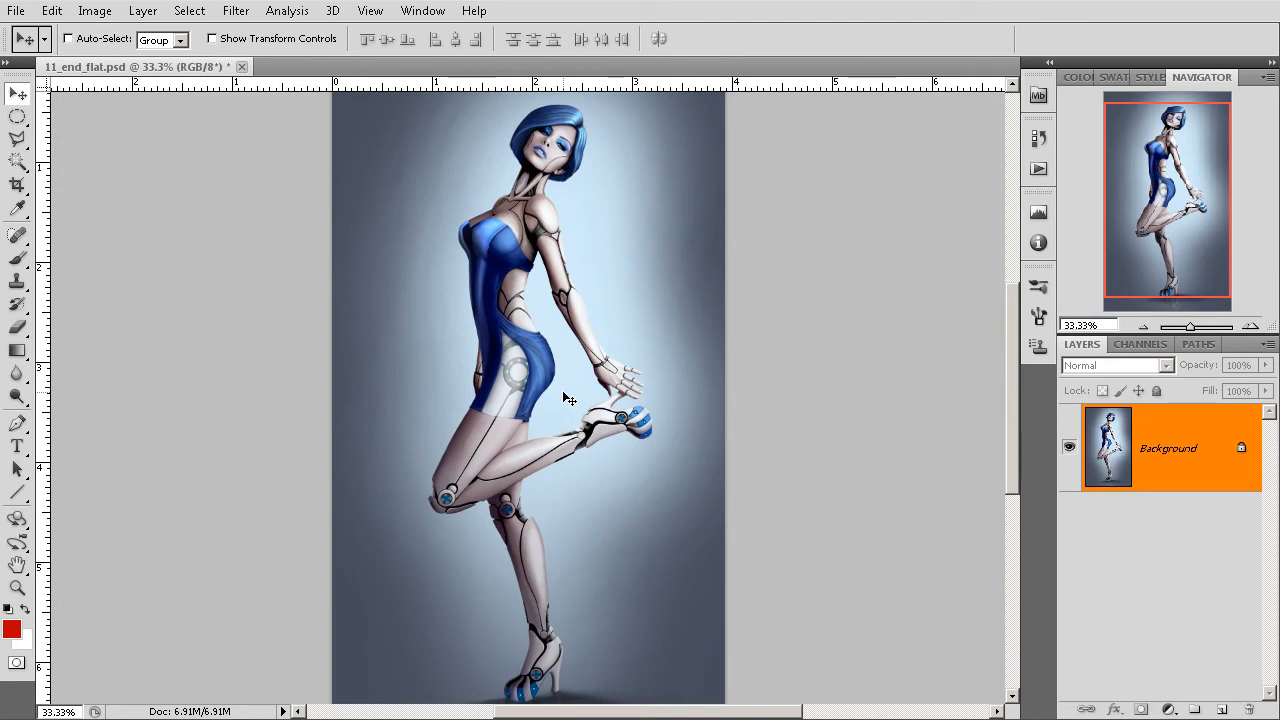
pyautogui.moveTo(548, 404)
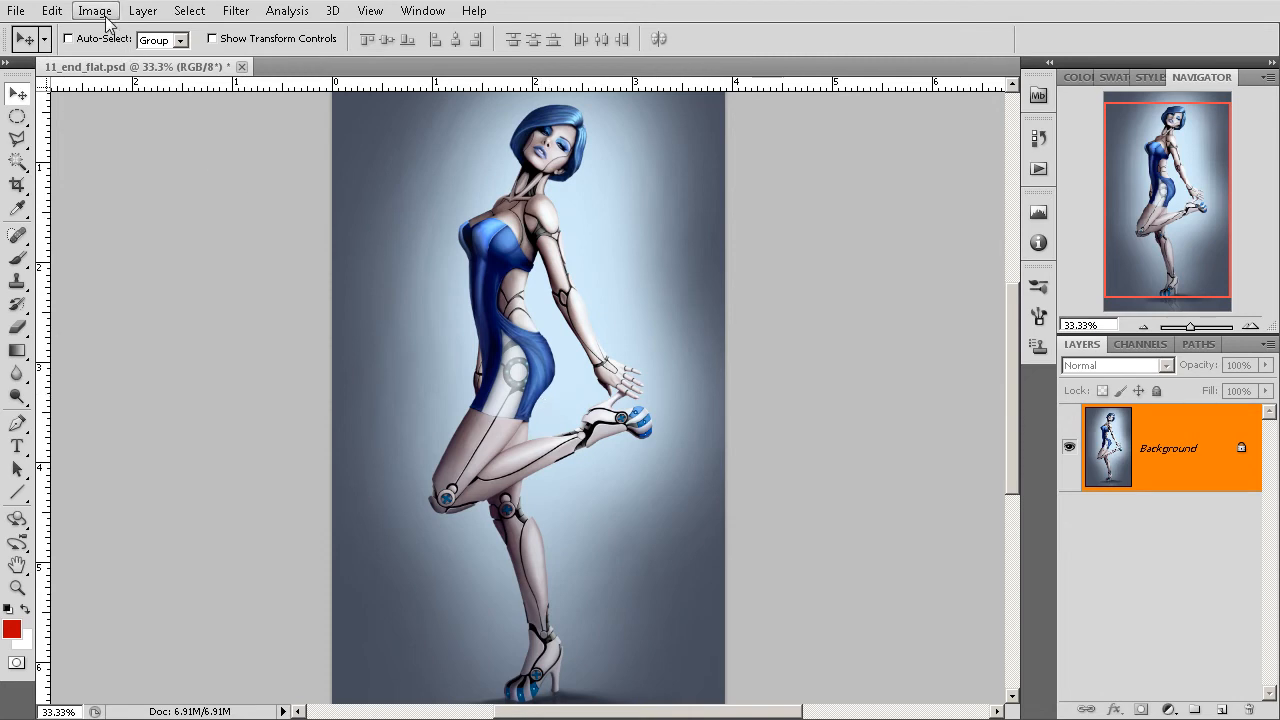
# Bring up the Hue/Saturation dialog from the Image adjustments list.
pyautogui.click(96, 10)
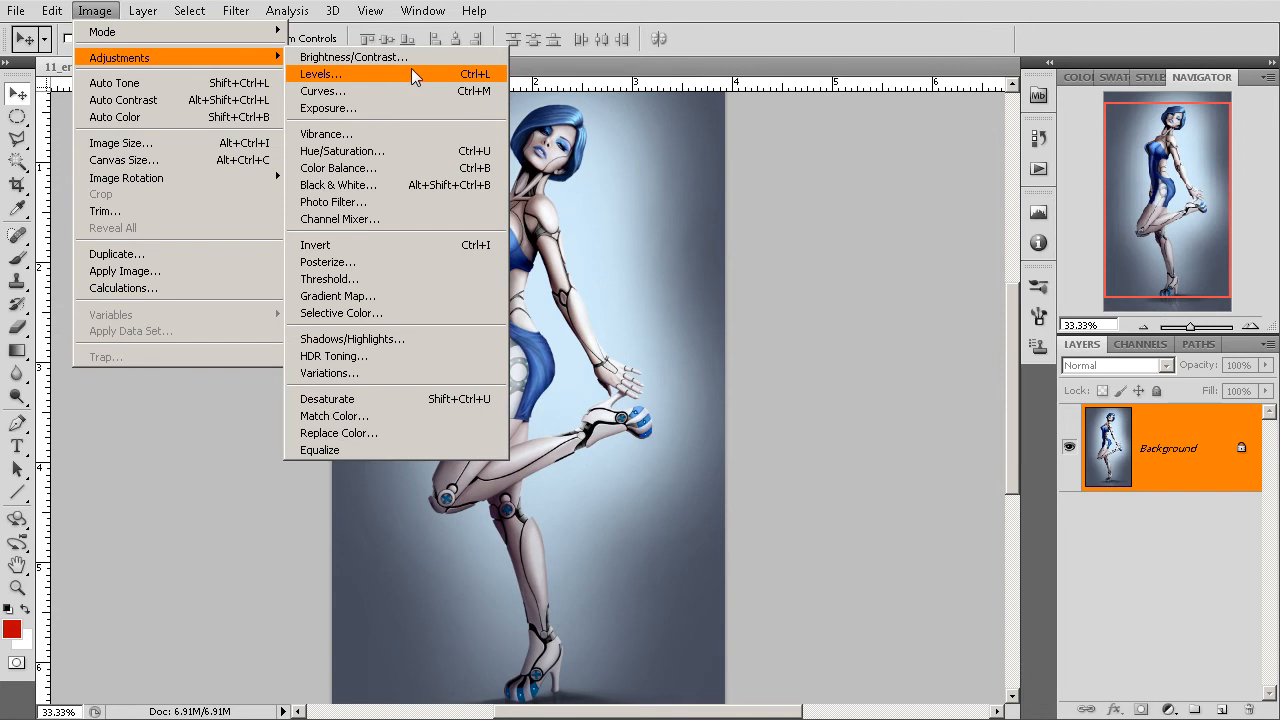
pyautogui.moveTo(404, 128)
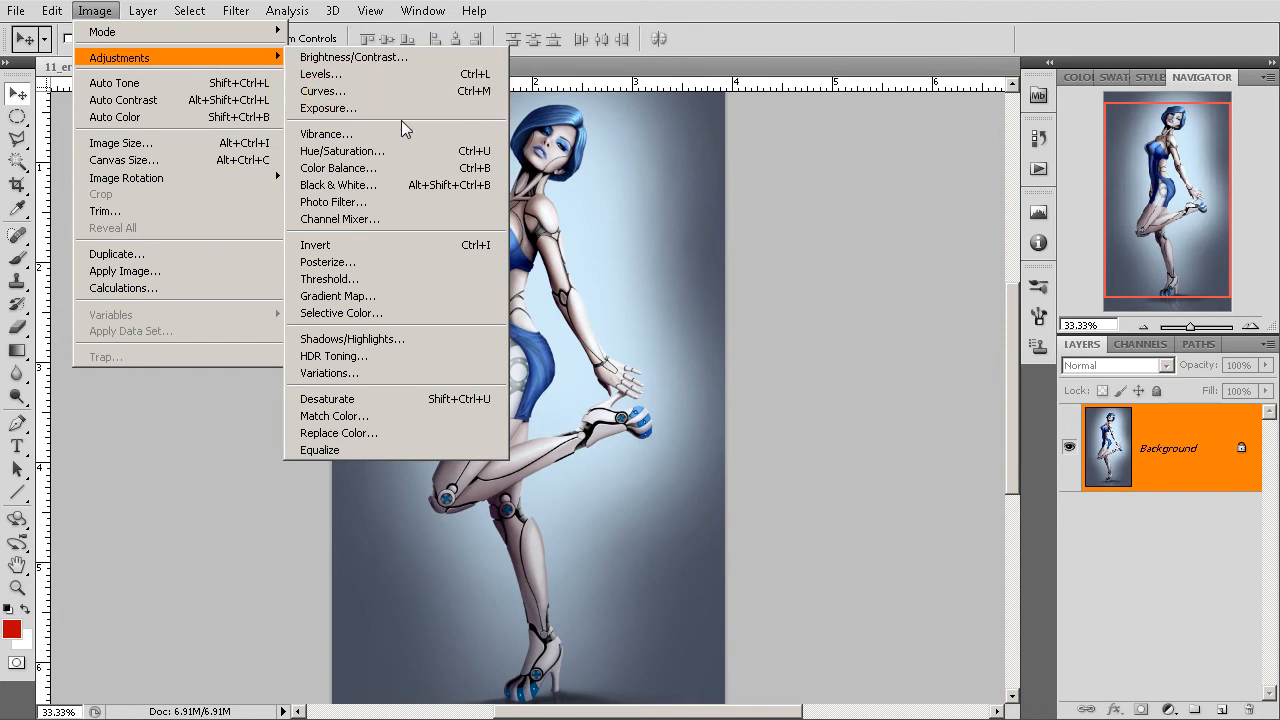
pyautogui.moveTo(400, 318)
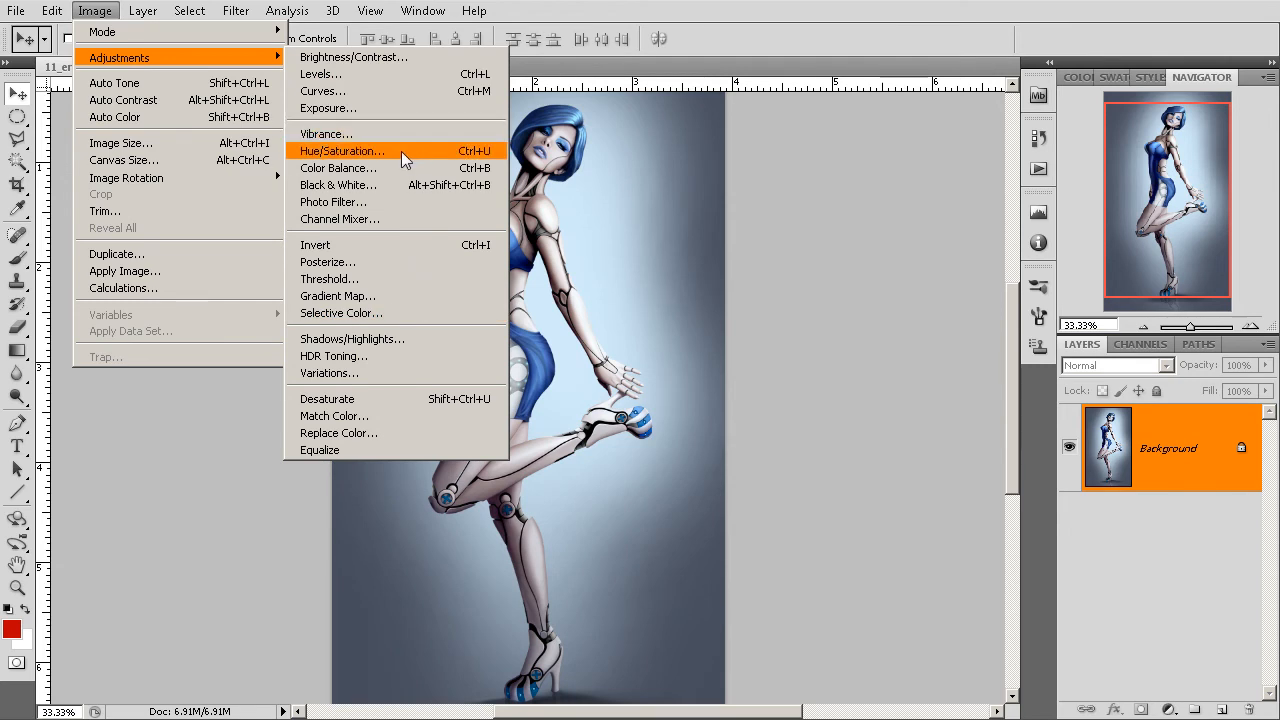
pyautogui.click(342, 152)
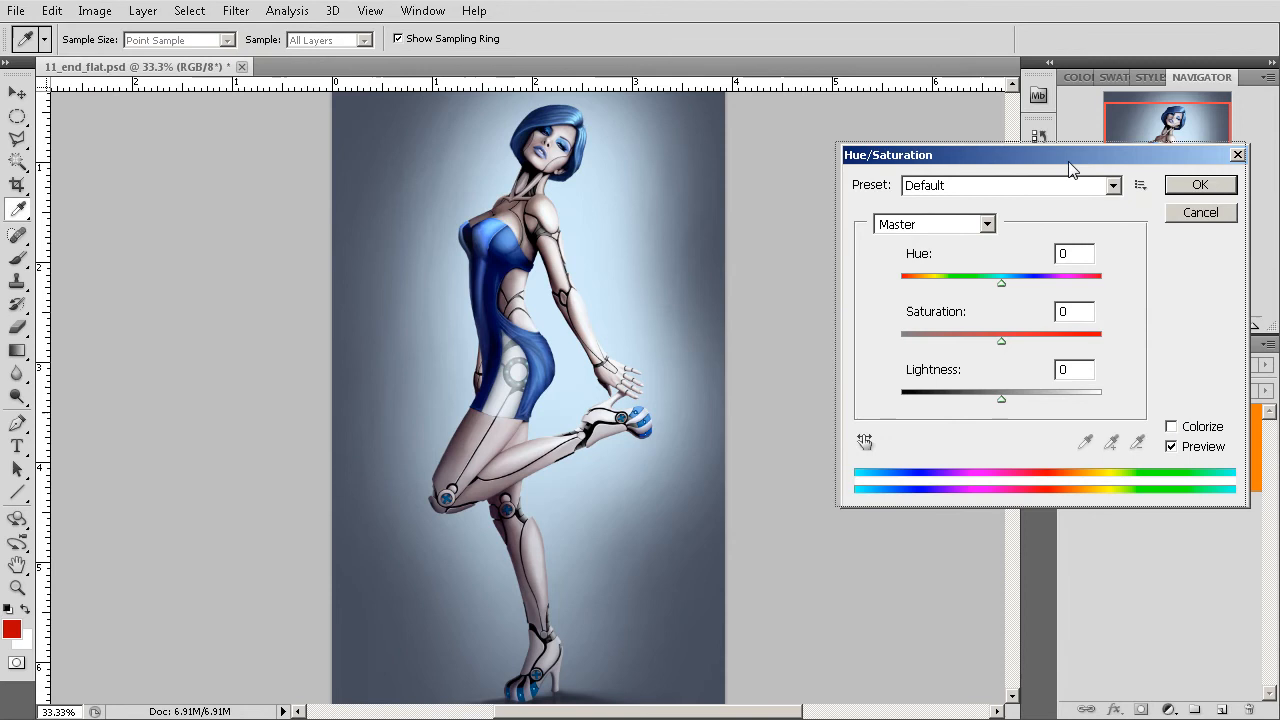
# Apply a hue shift of +38 so the blue hair, dress and background turn purple.
pyautogui.moveTo(1000, 280); pyautogui.dragTo(964, 280)
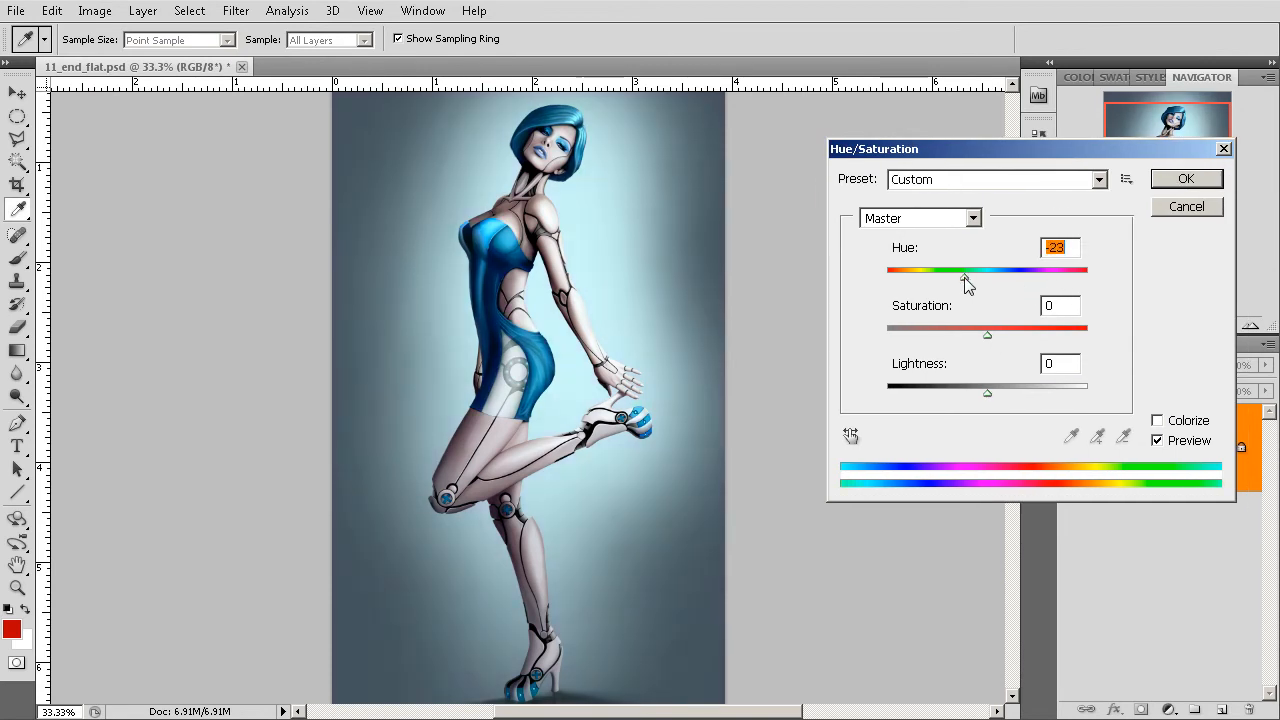
pyautogui.moveTo(964, 272); pyautogui.dragTo(1024, 272)
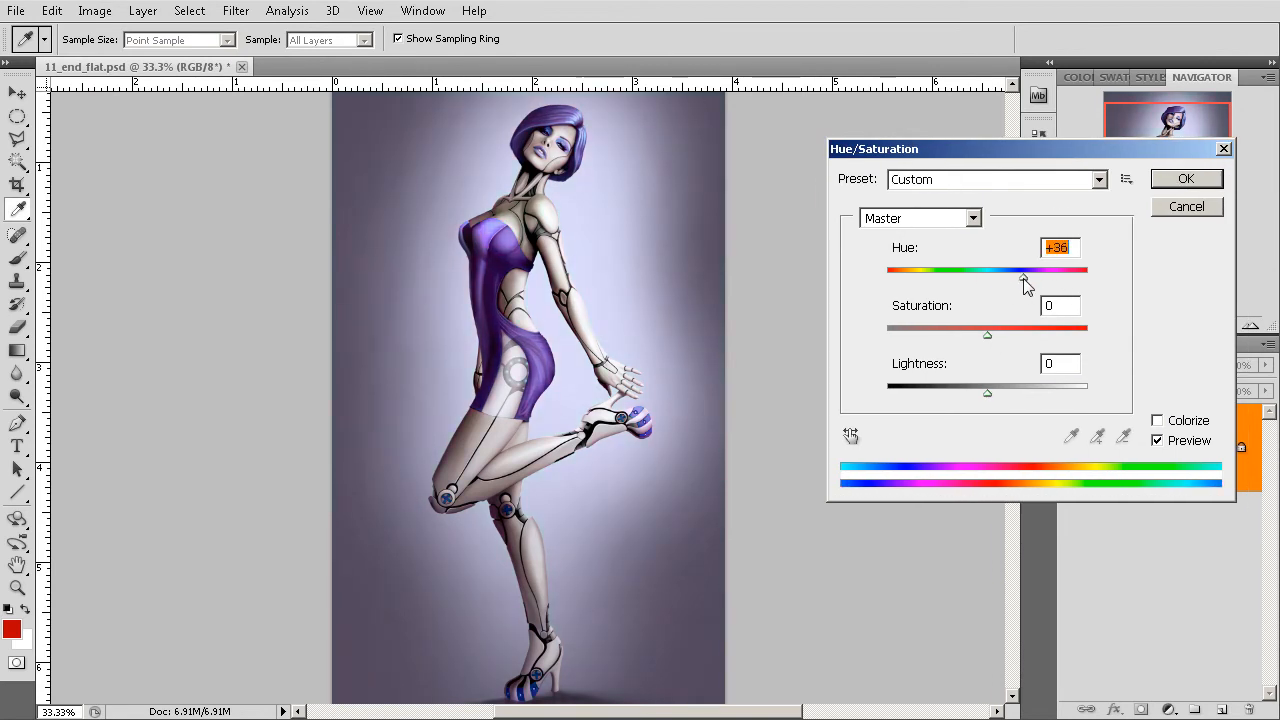
pyautogui.moveTo(1022, 276); pyautogui.dragTo(1024, 276)
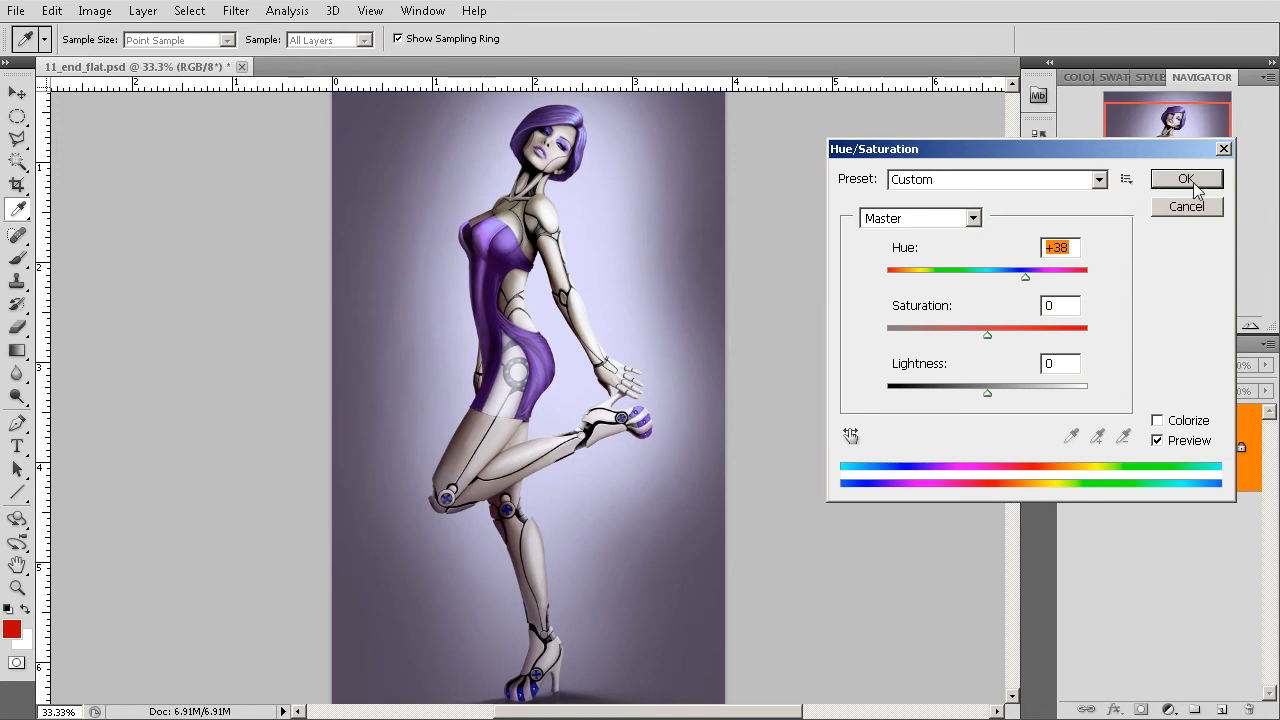
pyautogui.click(1188, 180)
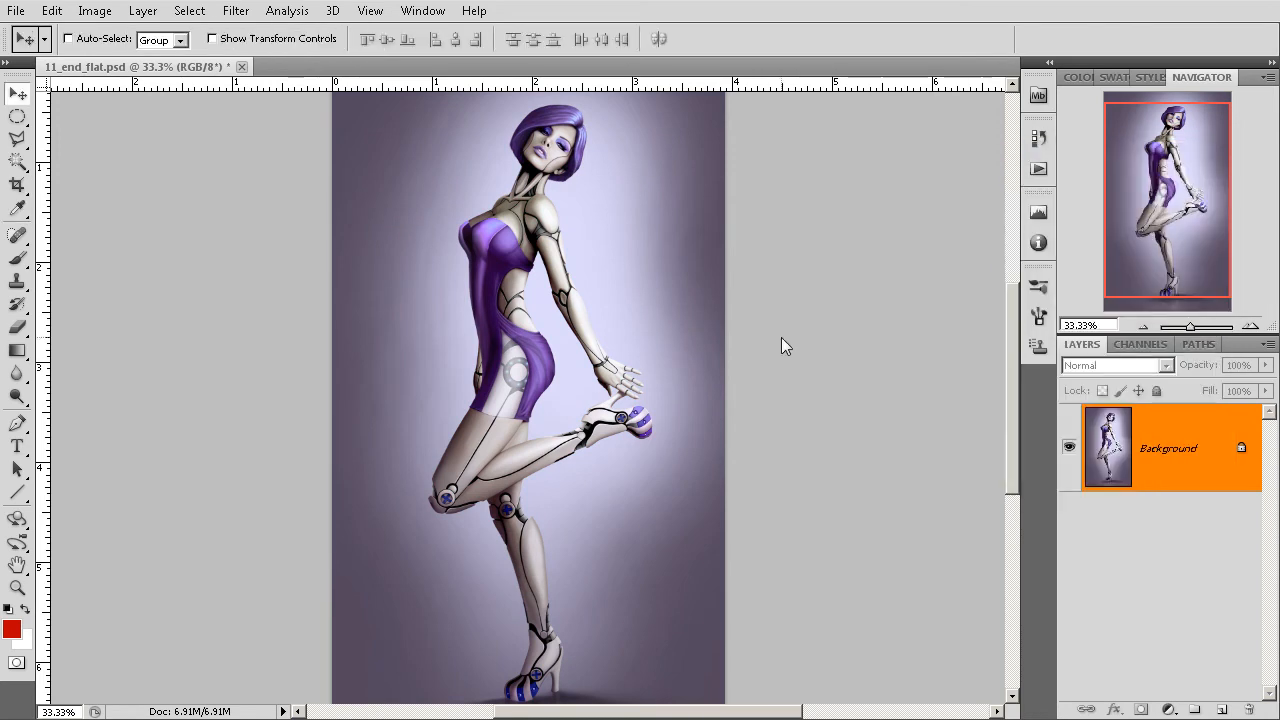
pyautogui.moveTo(782, 358)
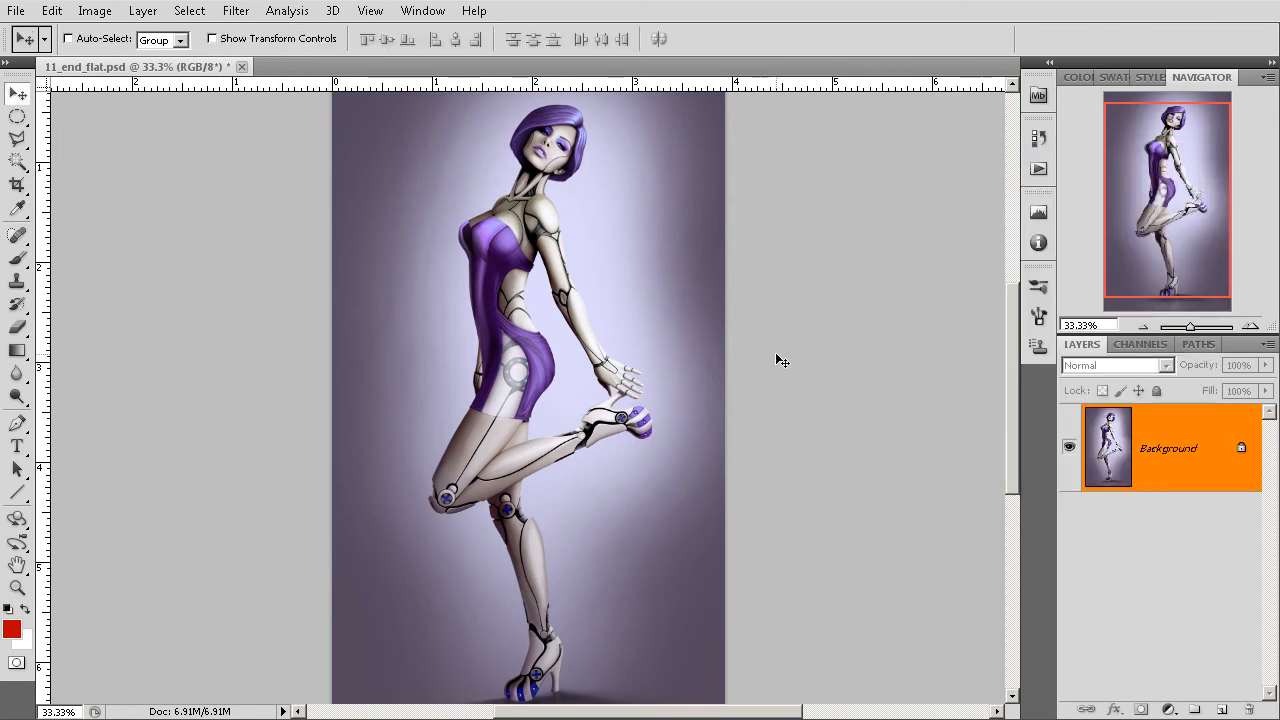
pyautogui.moveTo(688, 374)
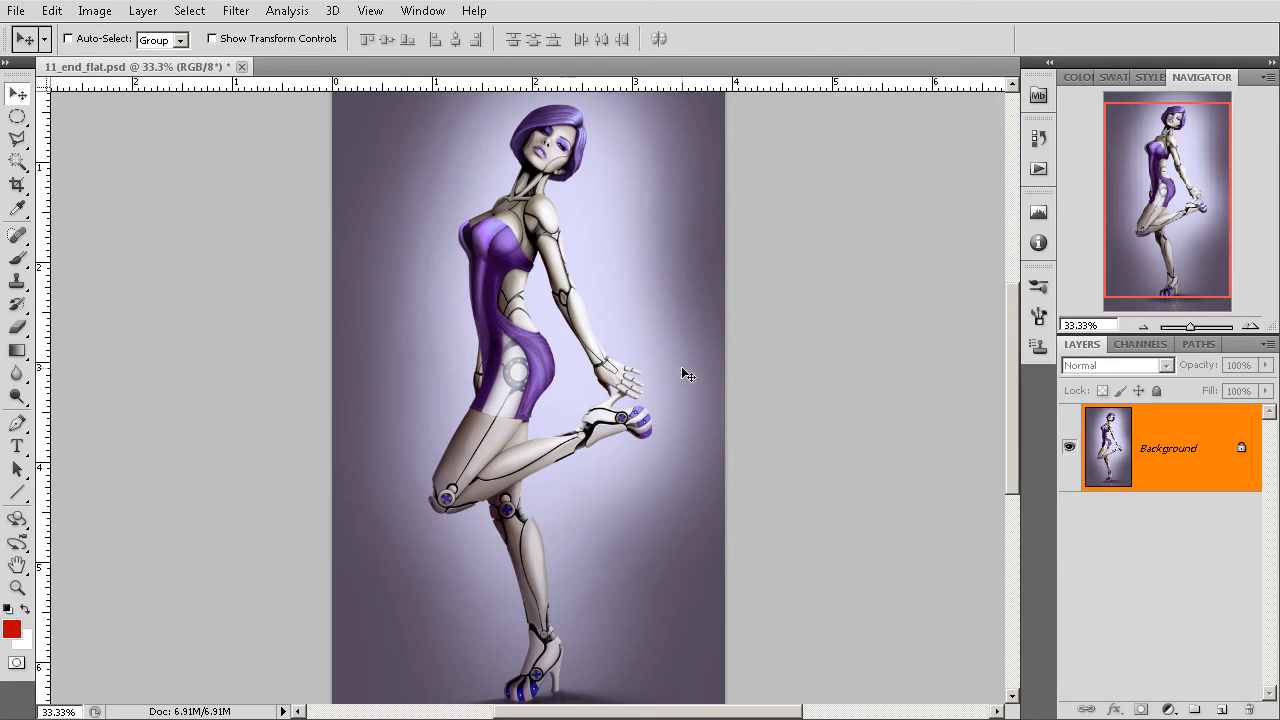
pyautogui.moveTo(470, 256)
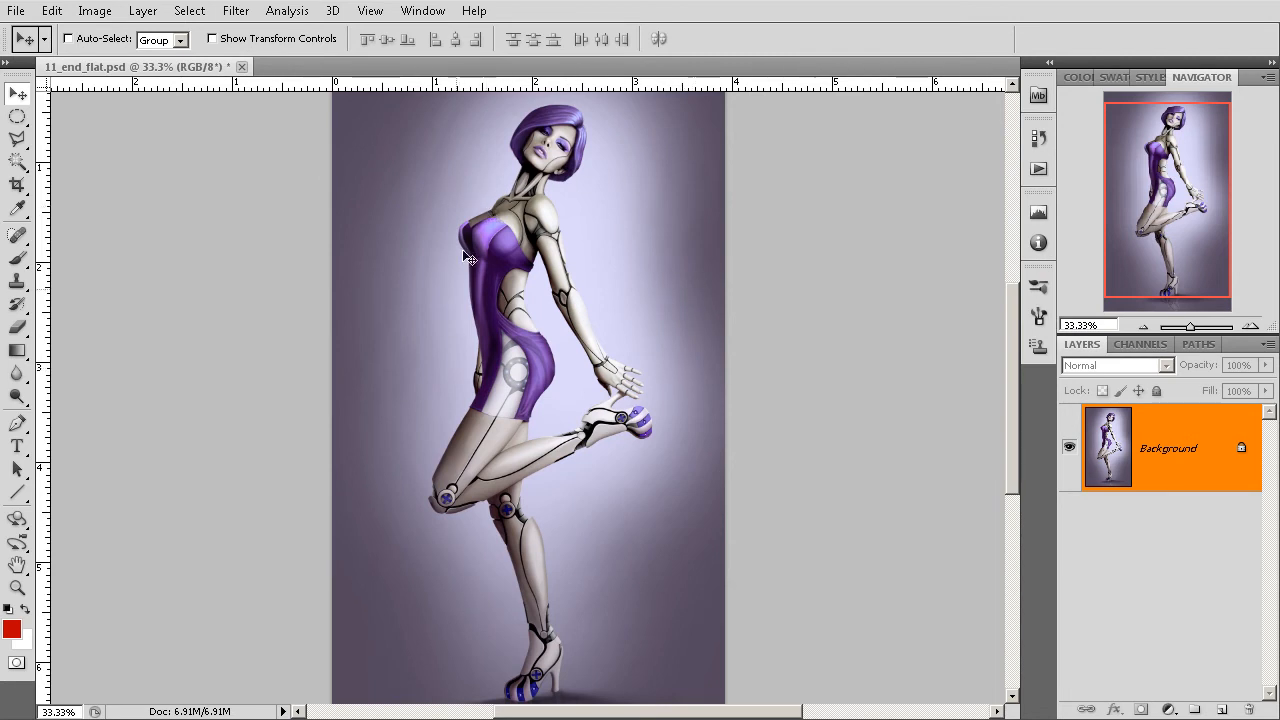
pyautogui.moveTo(408, 360)
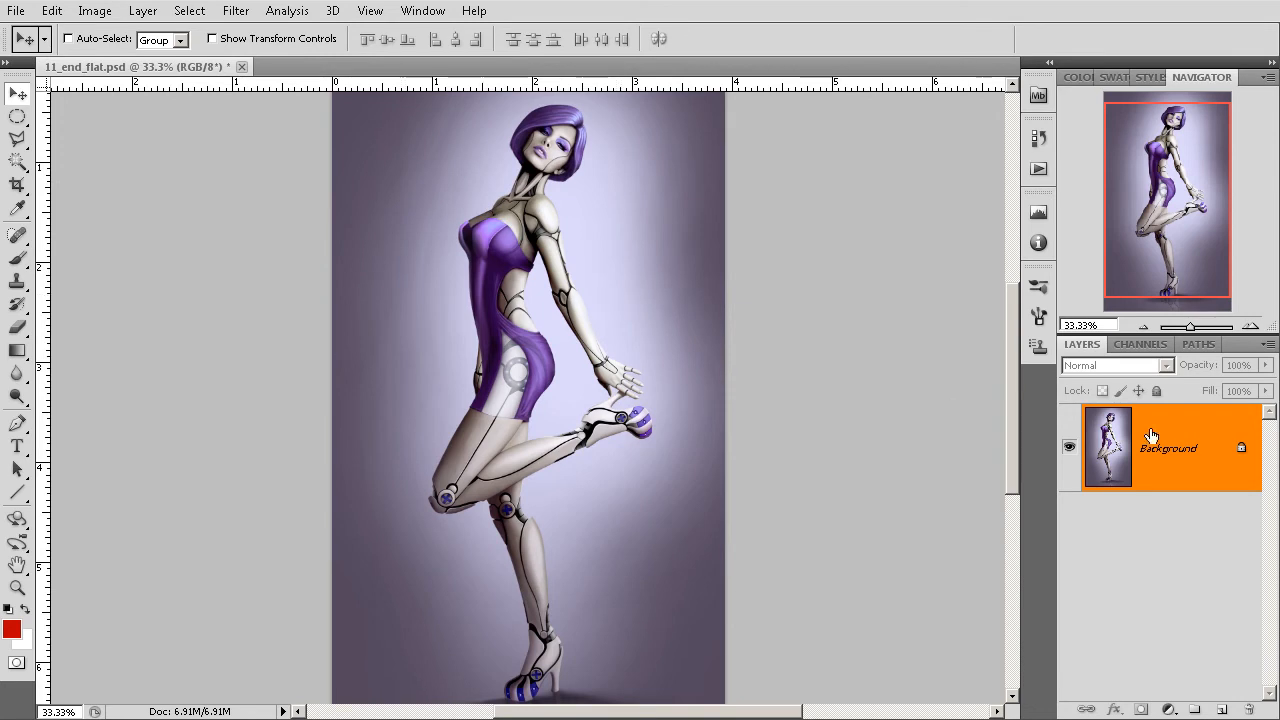
pyautogui.moveTo(1172, 412)
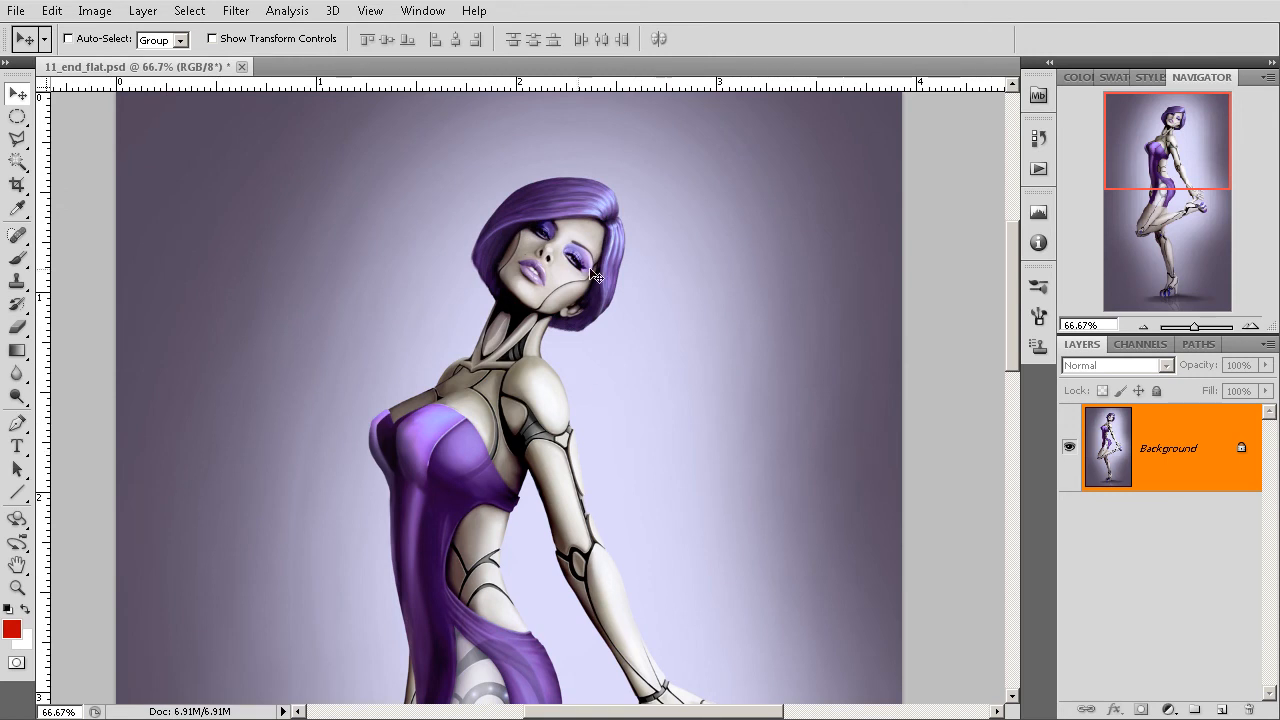
pyautogui.moveTo(650, 356)
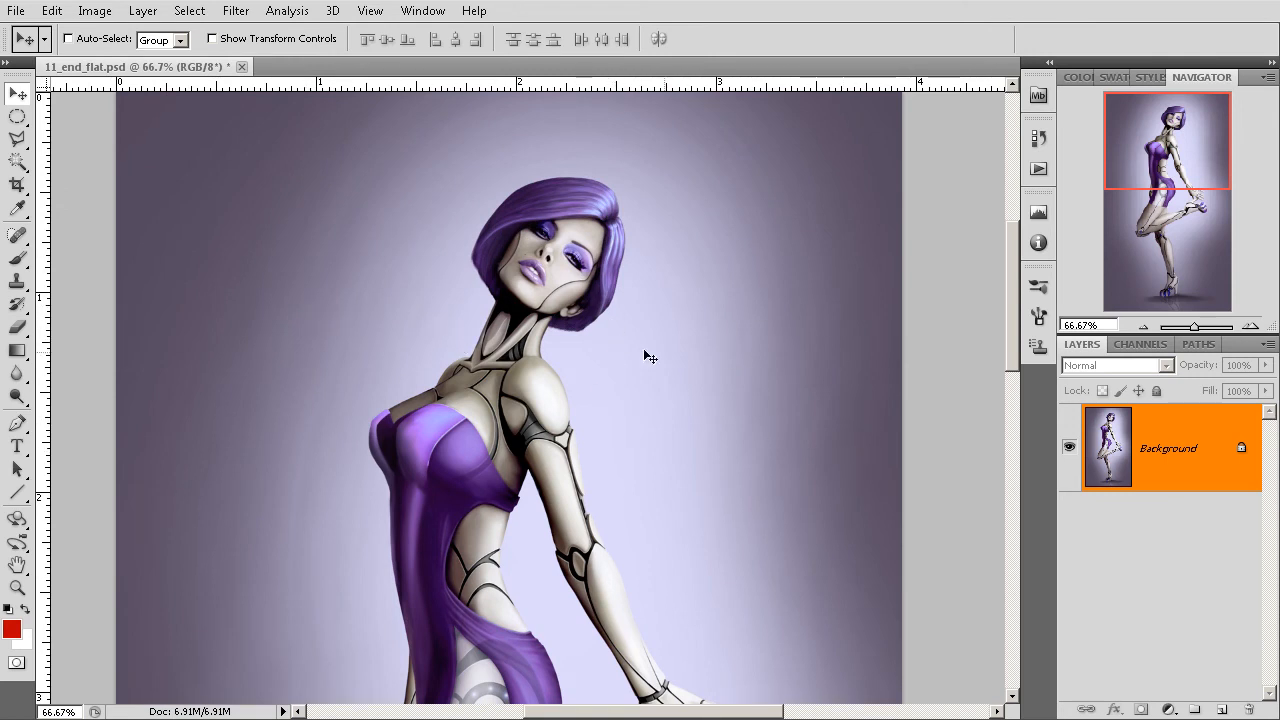
pyautogui.moveTo(698, 380)
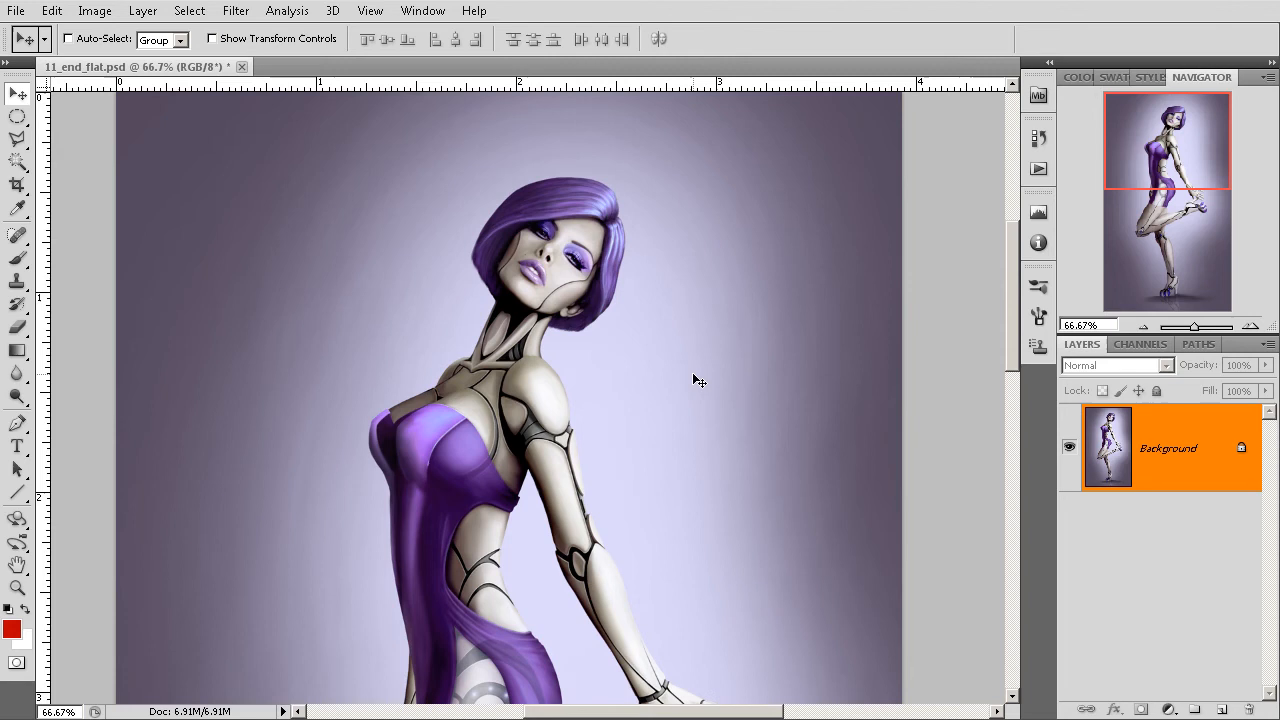
pyautogui.moveTo(680, 418)
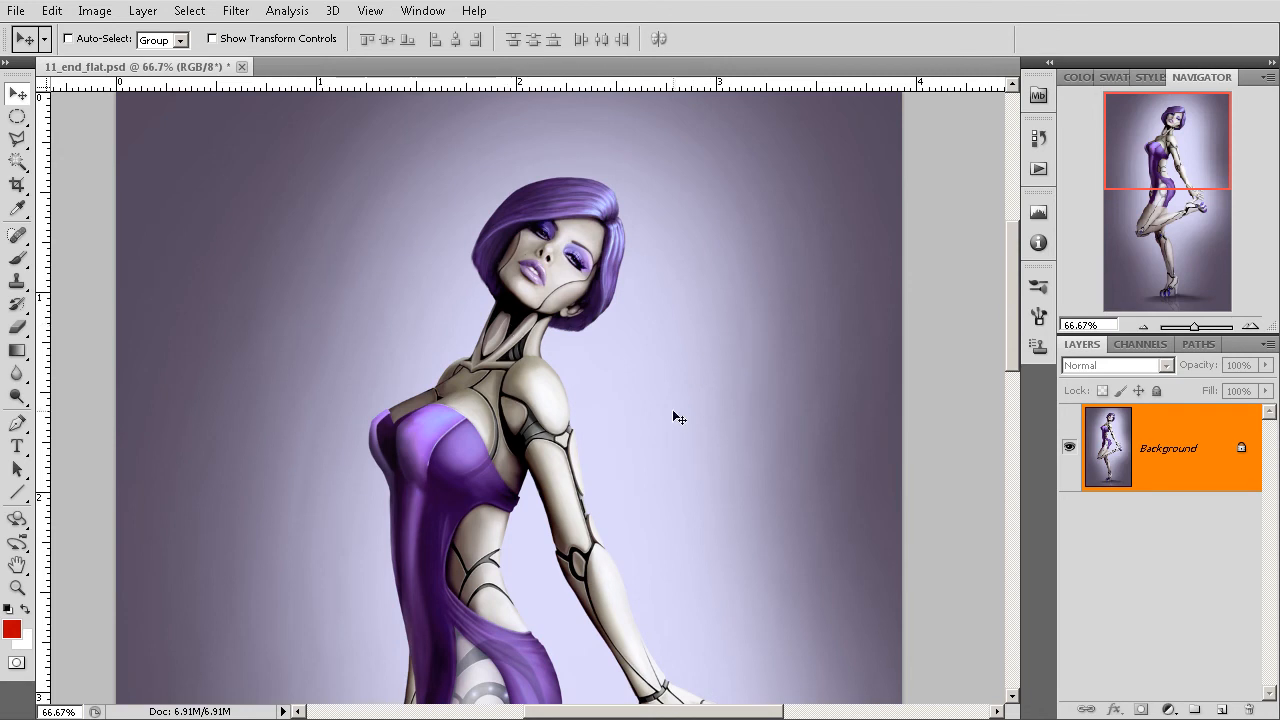
pyautogui.moveTo(676, 414)
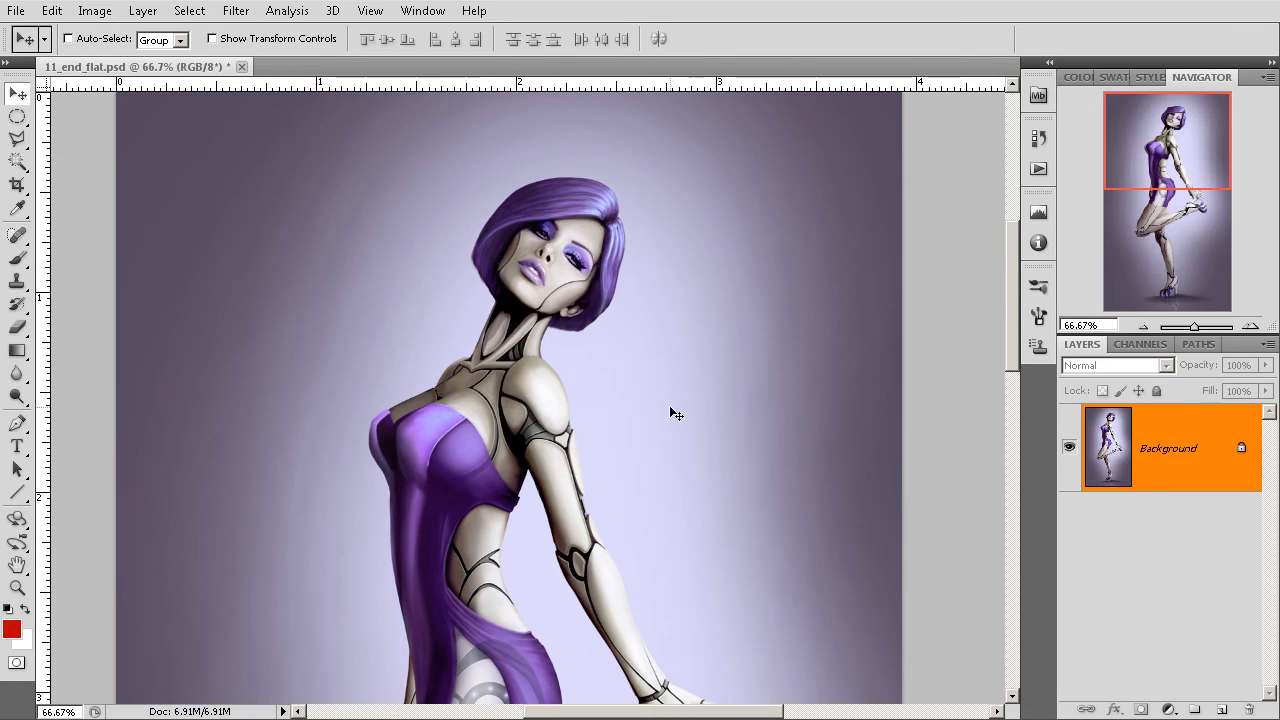
pyautogui.click(96, 12)
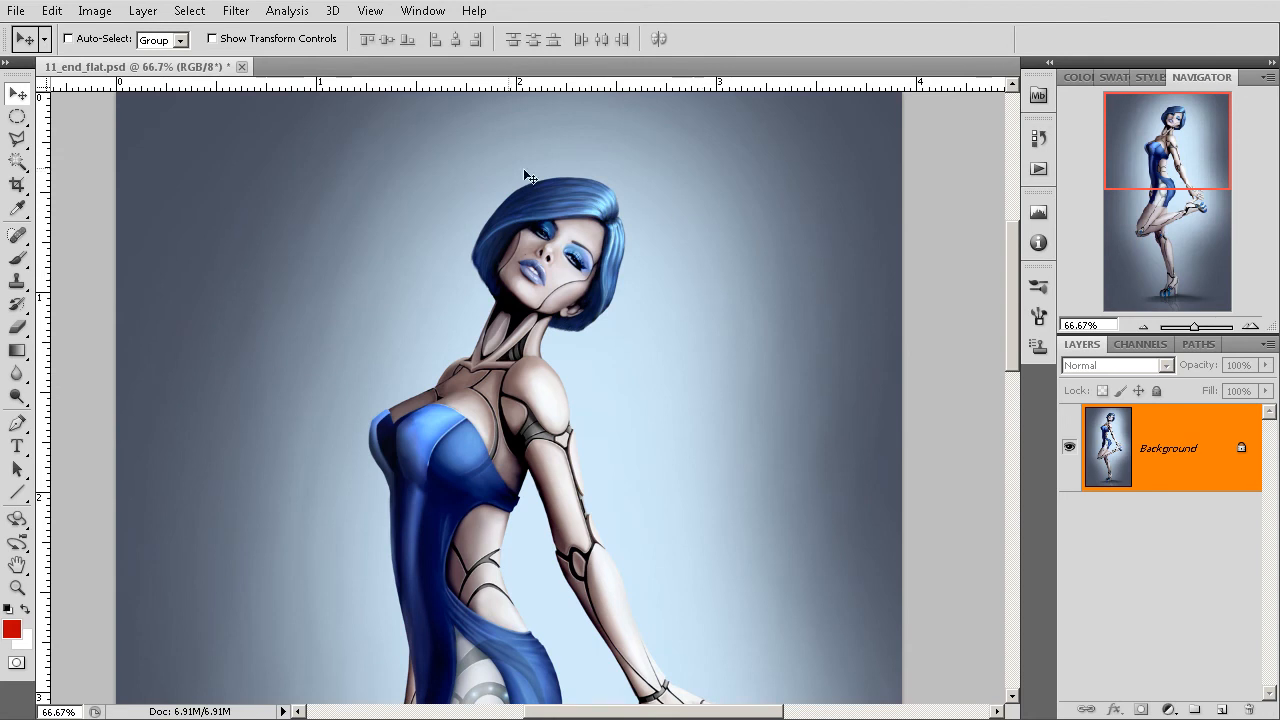
pyautogui.moveTo(532, 276)
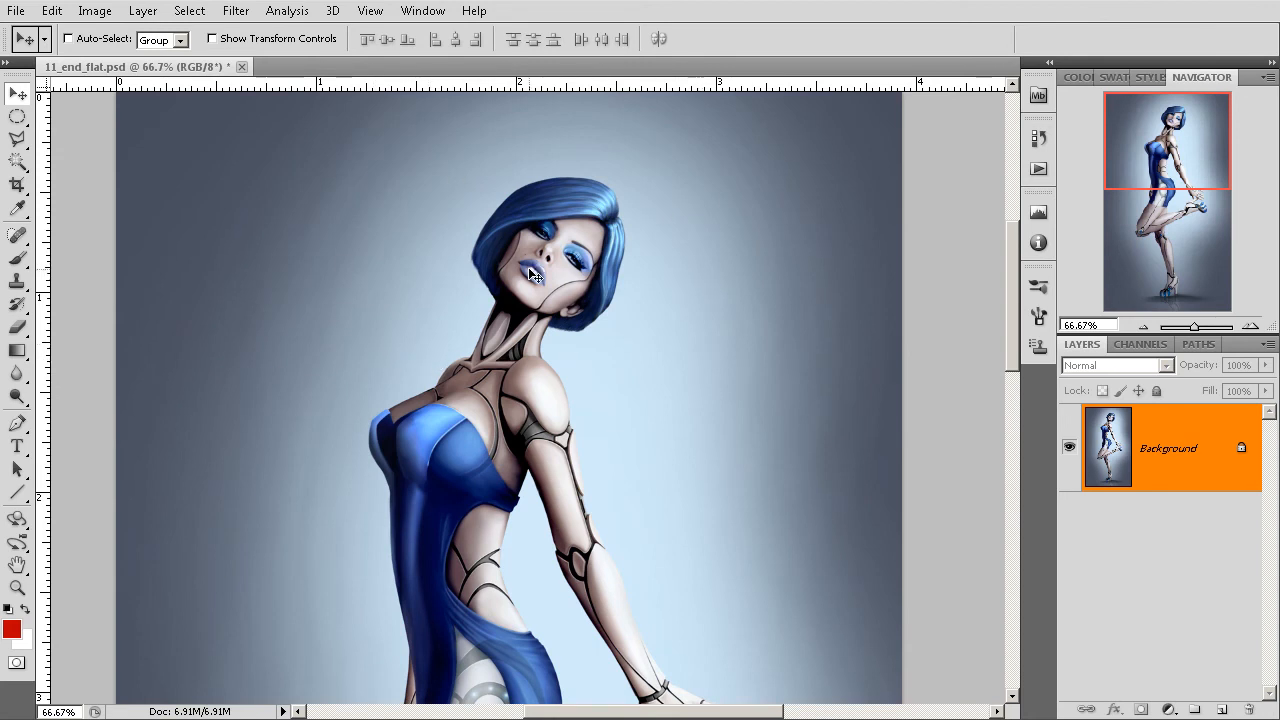
pyautogui.moveTo(1120, 364)
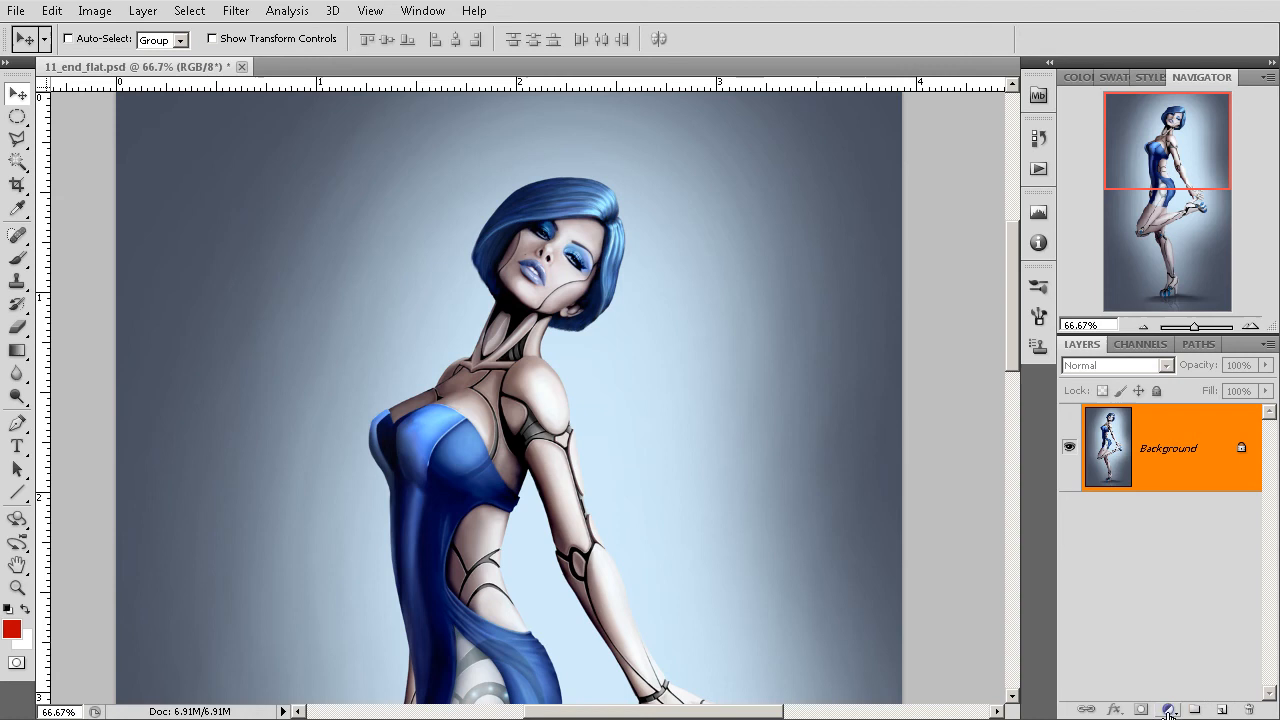
# Bring up the new fill and adjustment layer types from the Layers panel.
pyautogui.click(1168, 710)
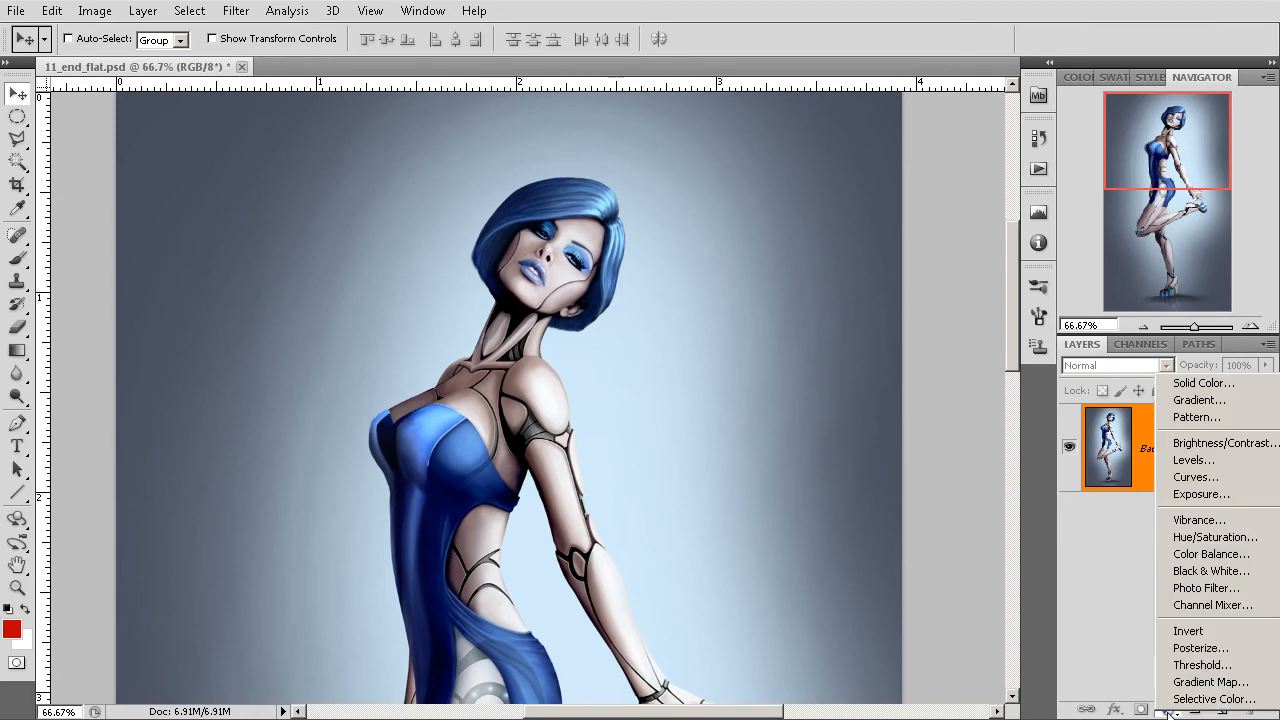
pyautogui.moveTo(1198, 400)
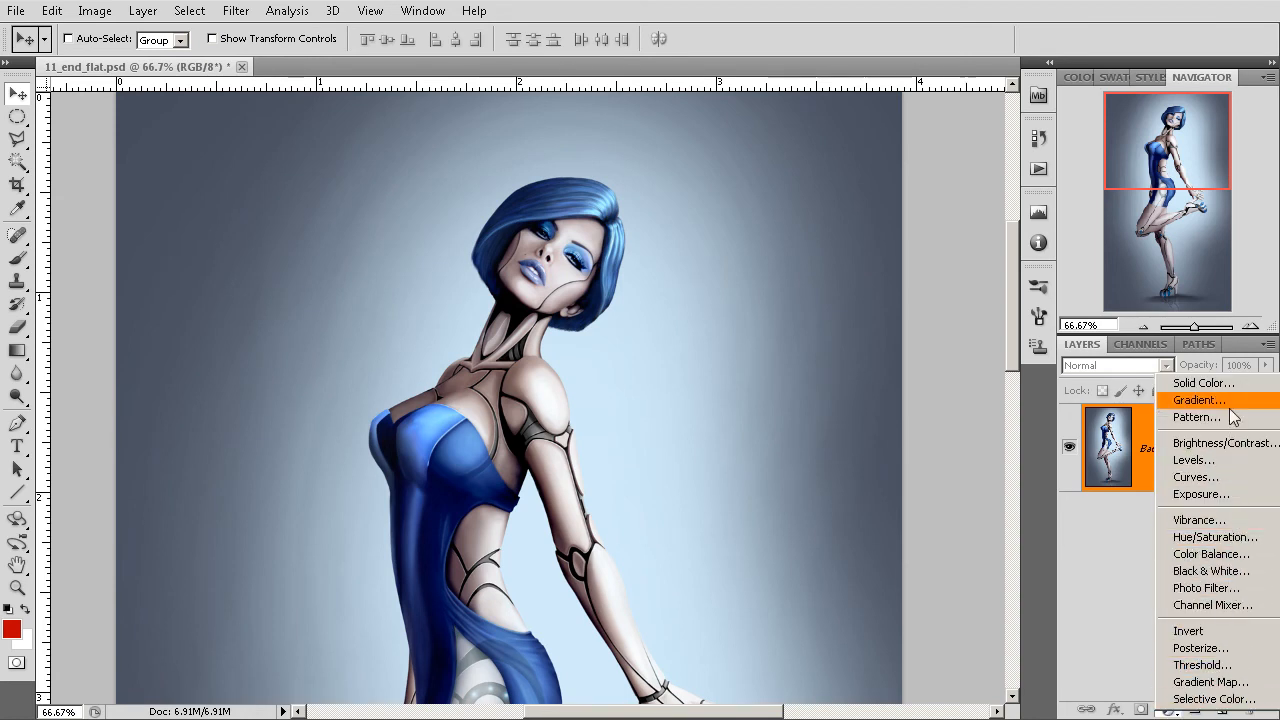
pyautogui.moveTo(1196, 418)
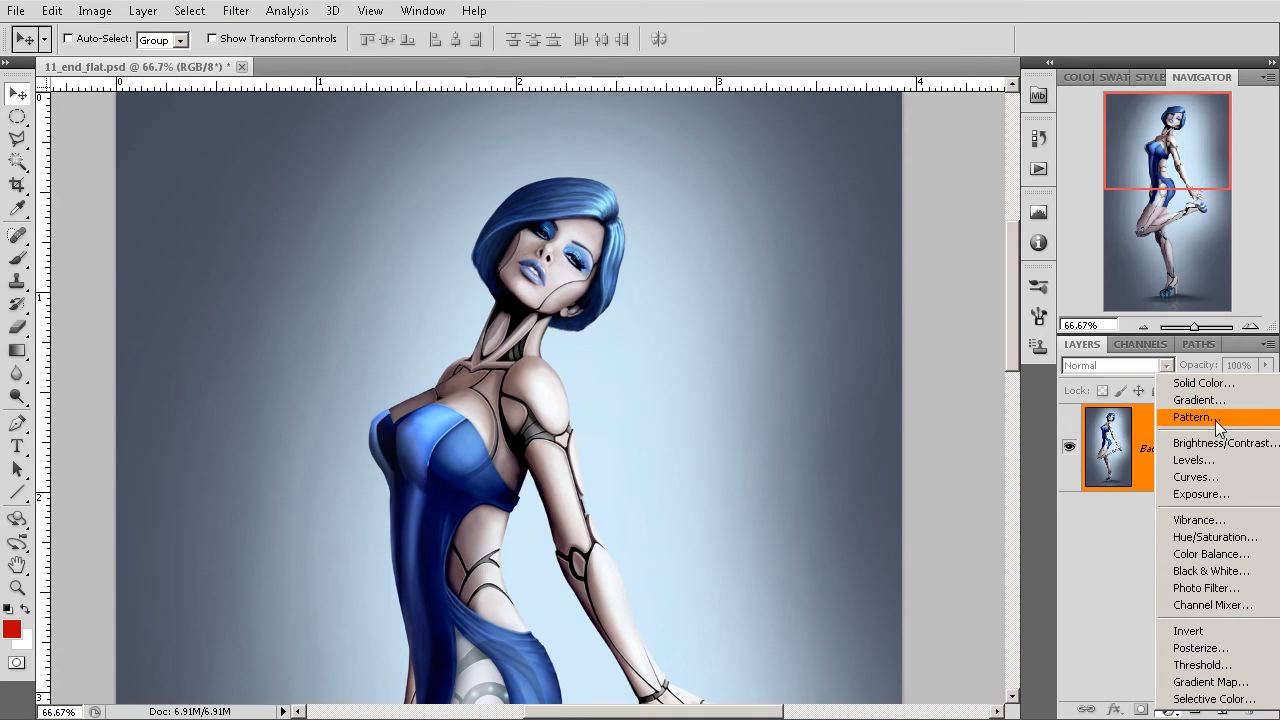
pyautogui.moveTo(1198, 520)
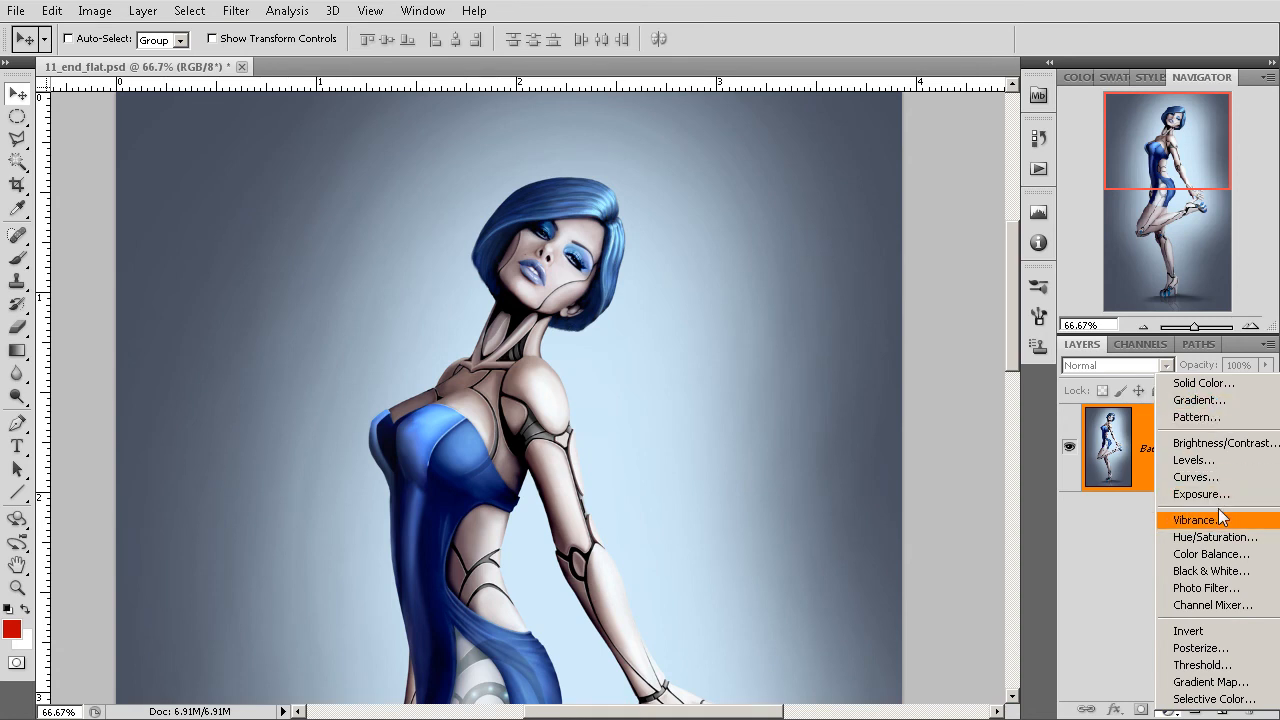
pyautogui.moveTo(1208, 492)
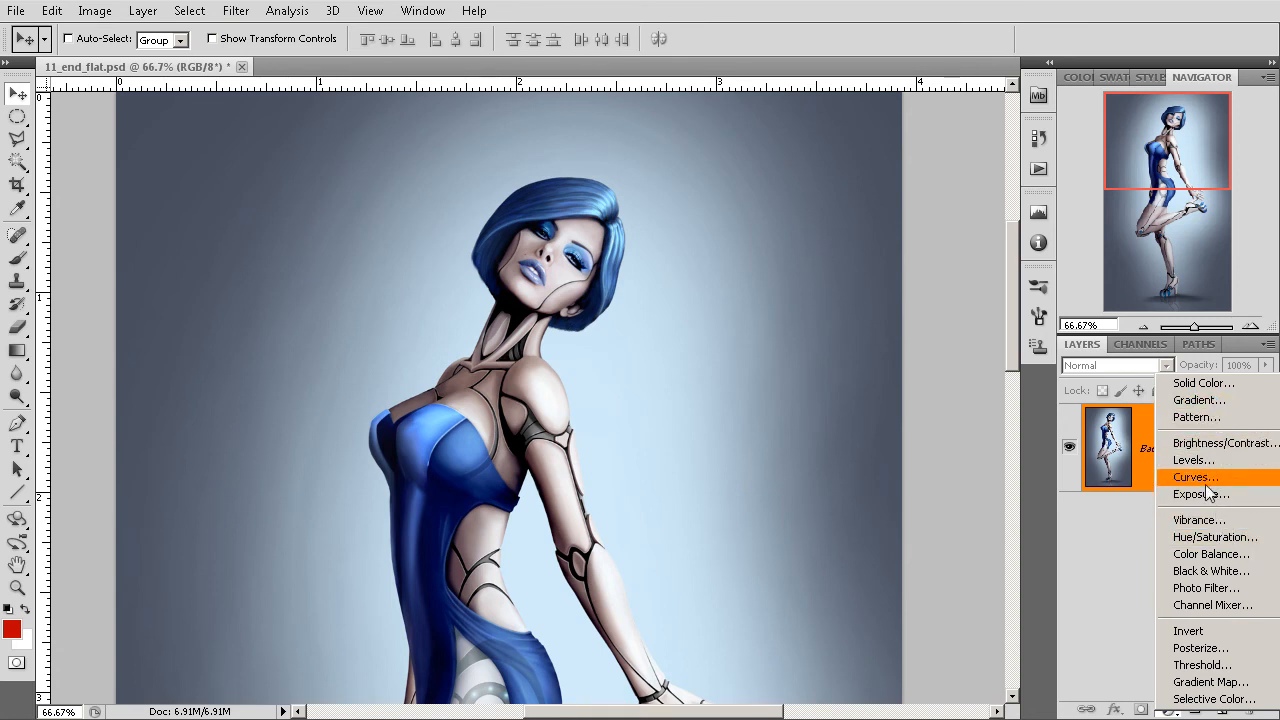
pyautogui.moveTo(1216, 536)
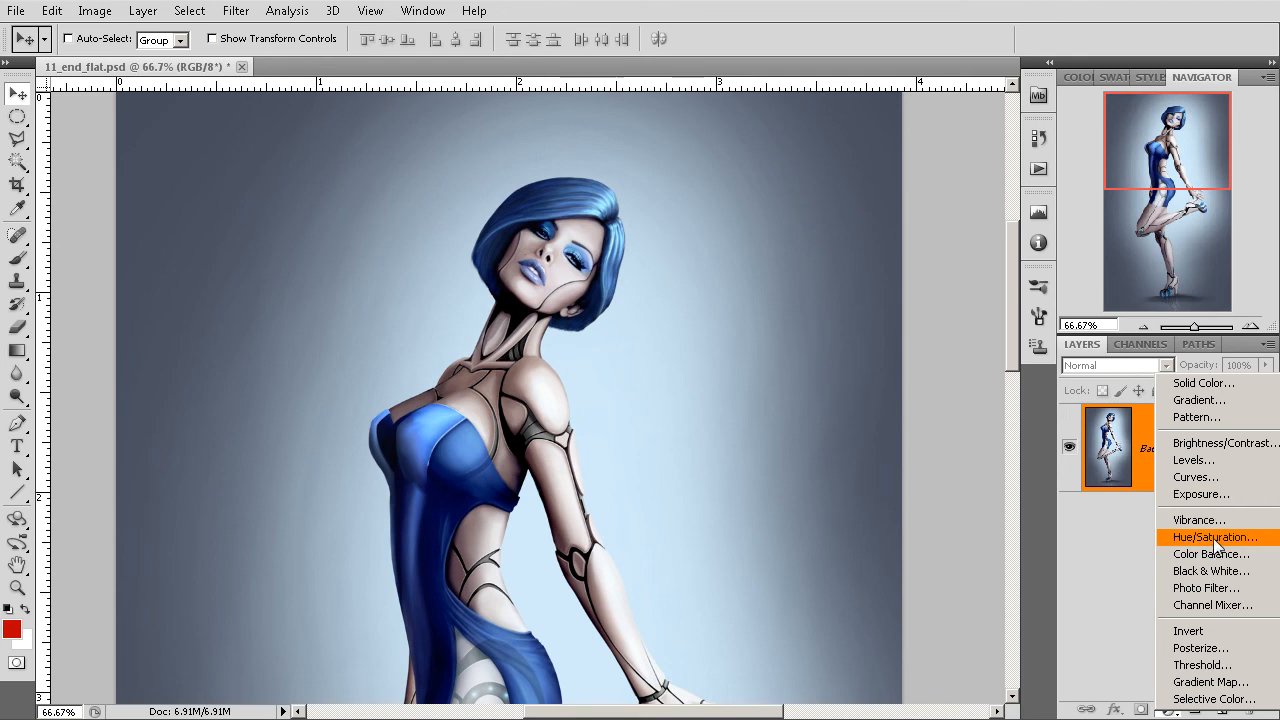
pyautogui.click(1216, 536)
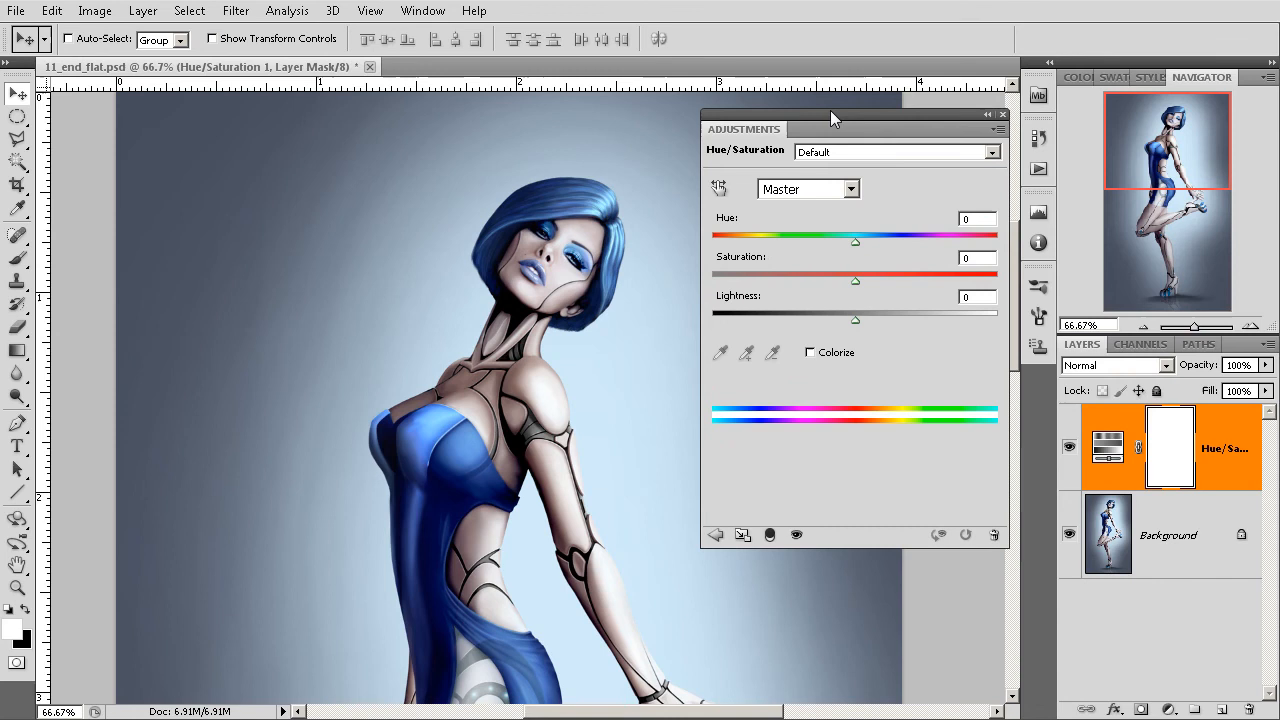
# Shift the Hue/Saturation adjustment layer's hue to +35, turning the illustration purple.
pyautogui.moveTo(856, 240); pyautogui.dragTo(884, 240)
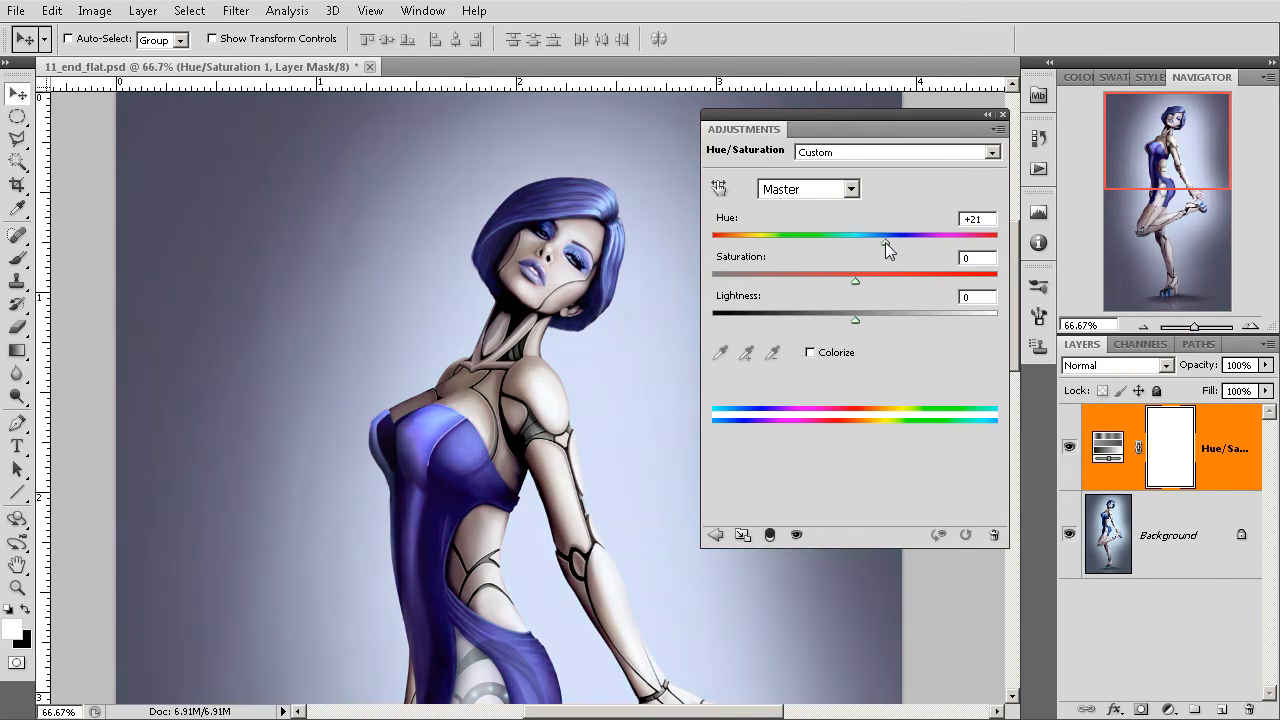
pyautogui.moveTo(884, 240); pyautogui.dragTo(904, 240)
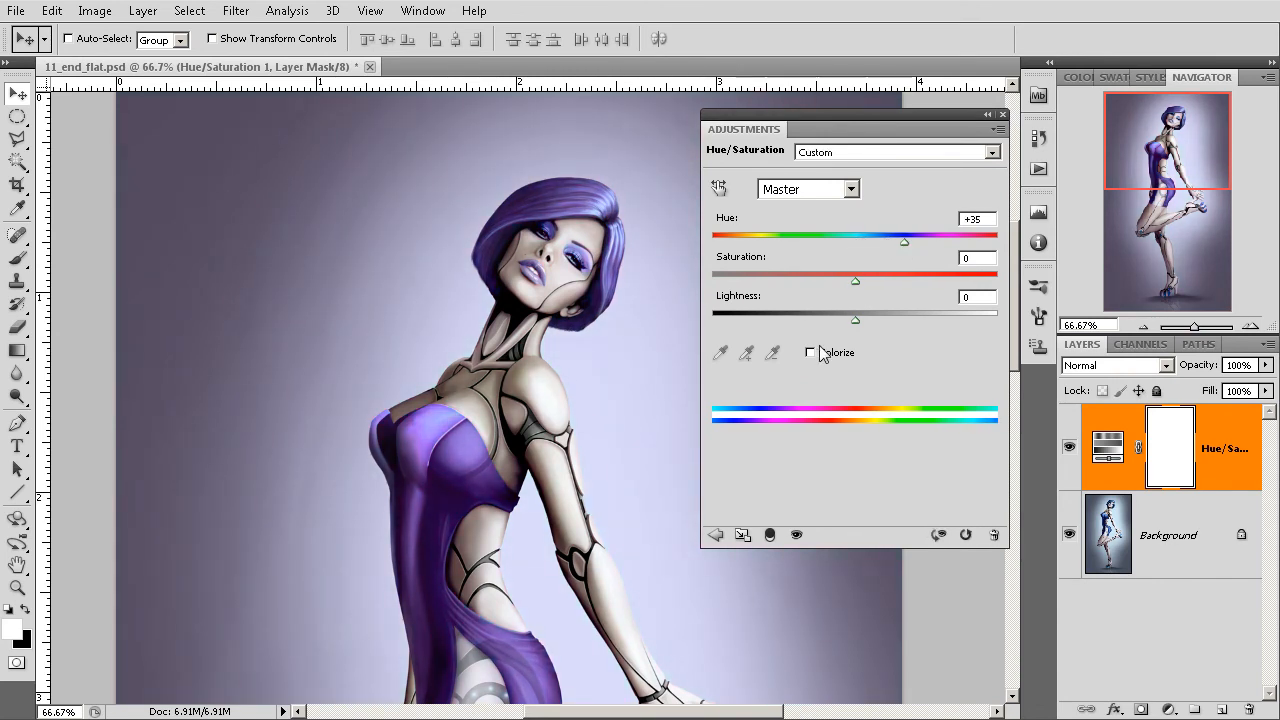
pyautogui.click(1002, 112)
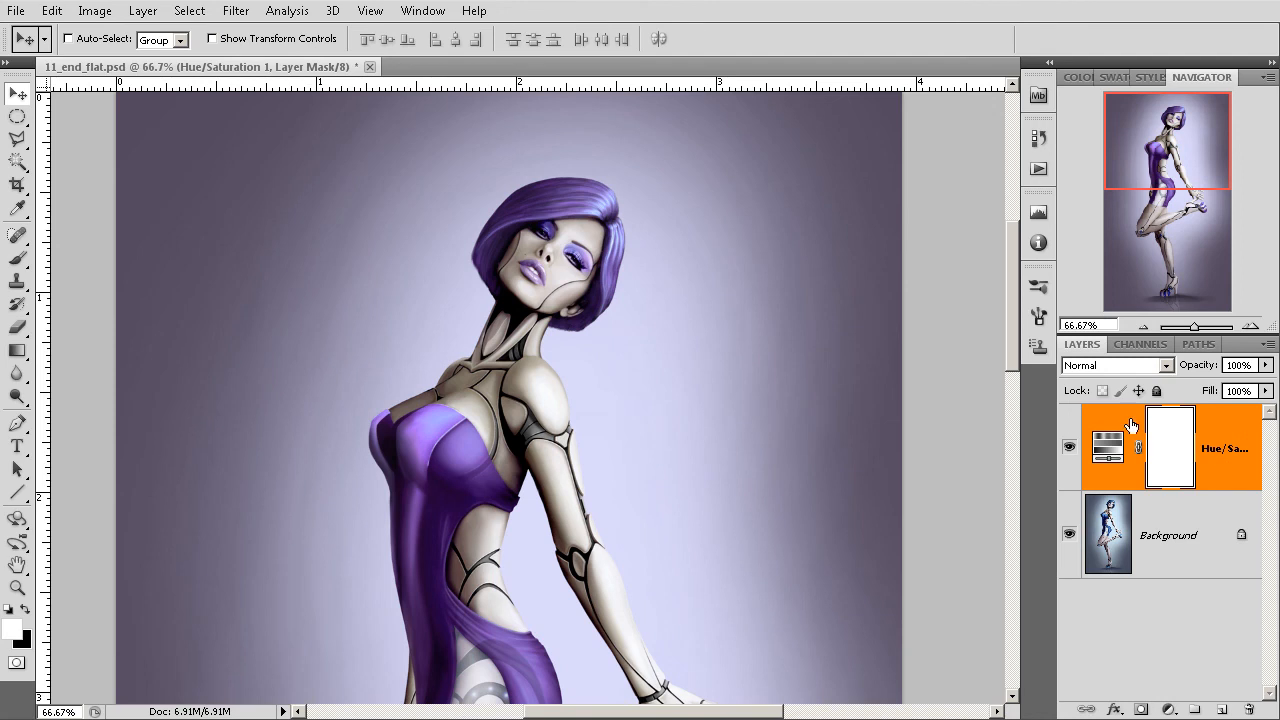
pyautogui.moveTo(1150, 470)
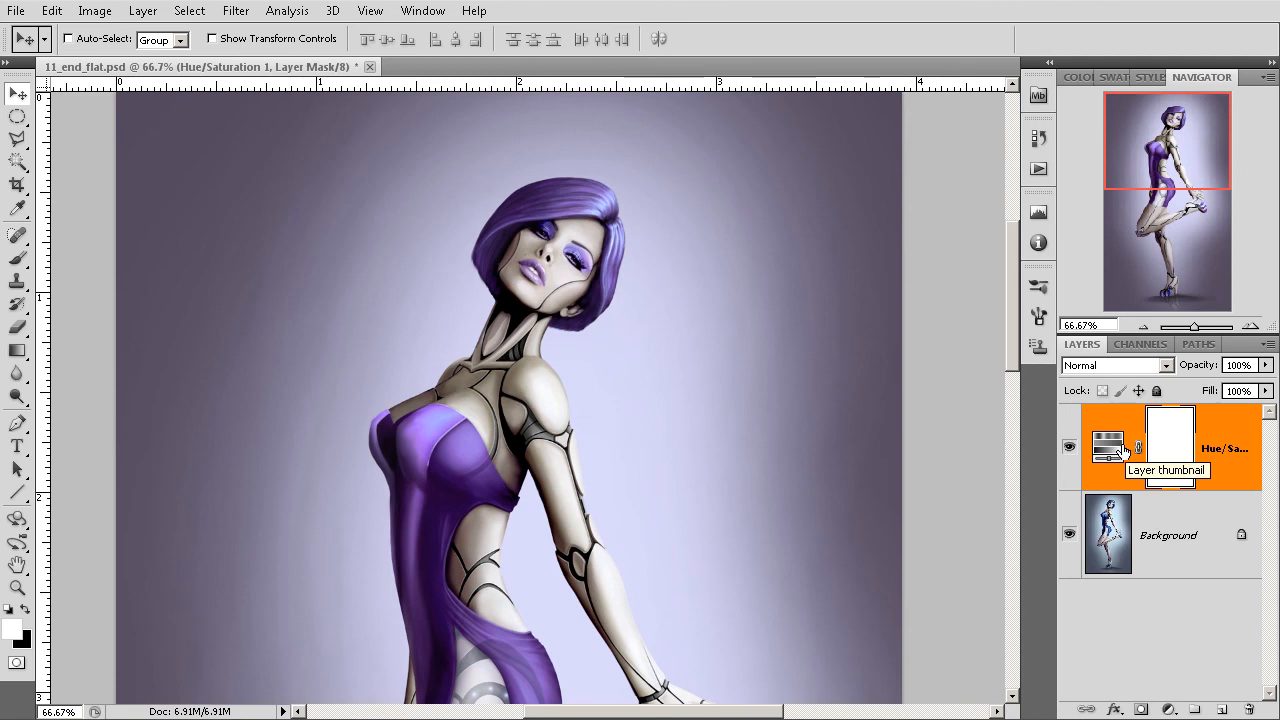
pyautogui.moveTo(1070, 446)
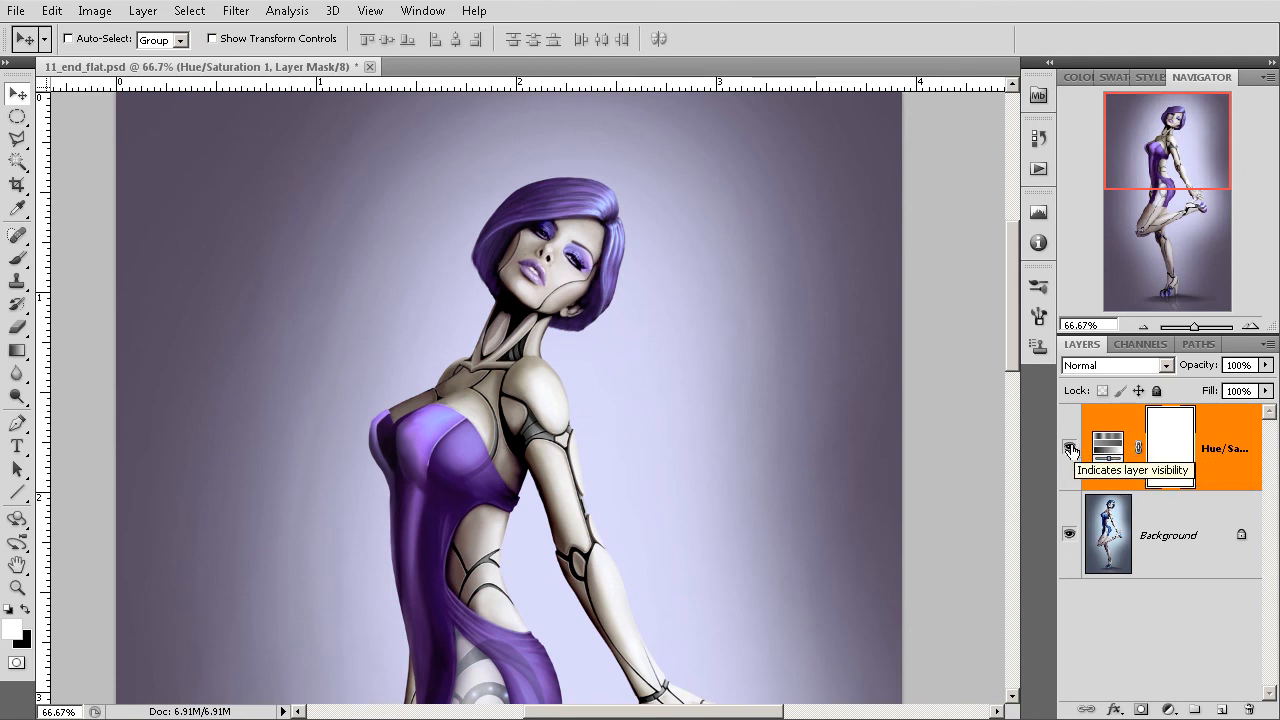
pyautogui.click(1070, 448)
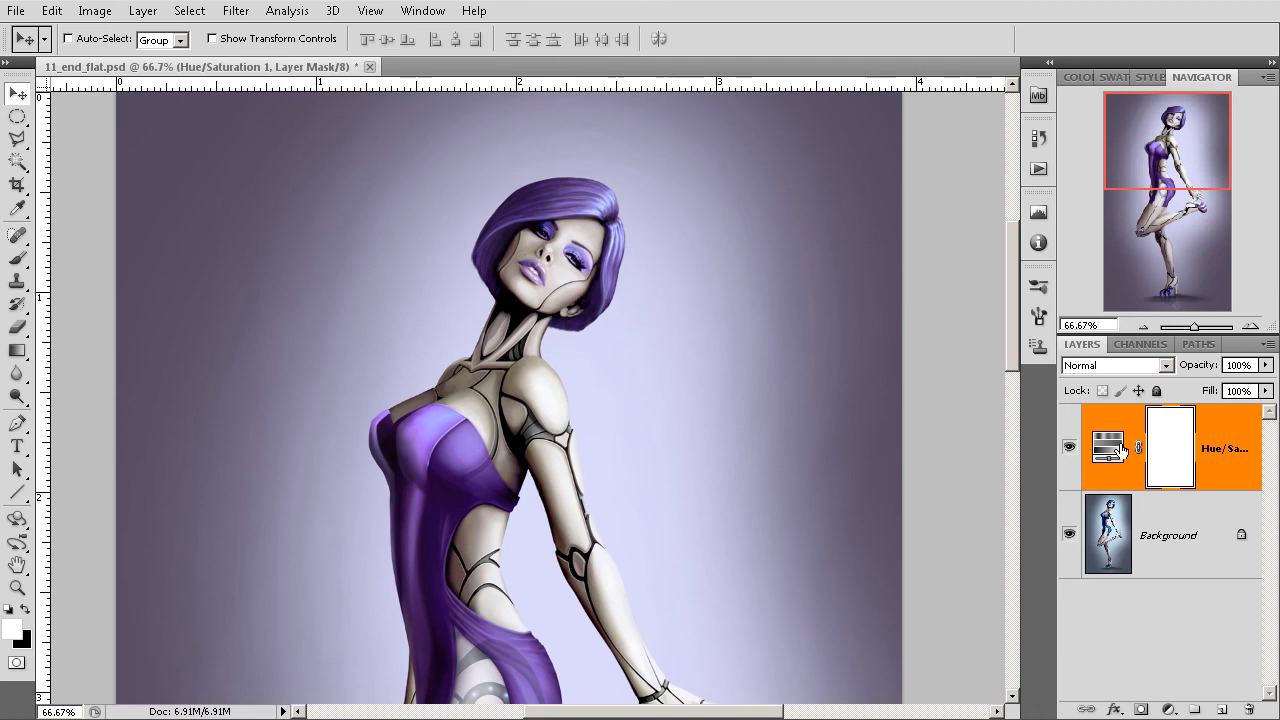
pyautogui.click(1108, 446)
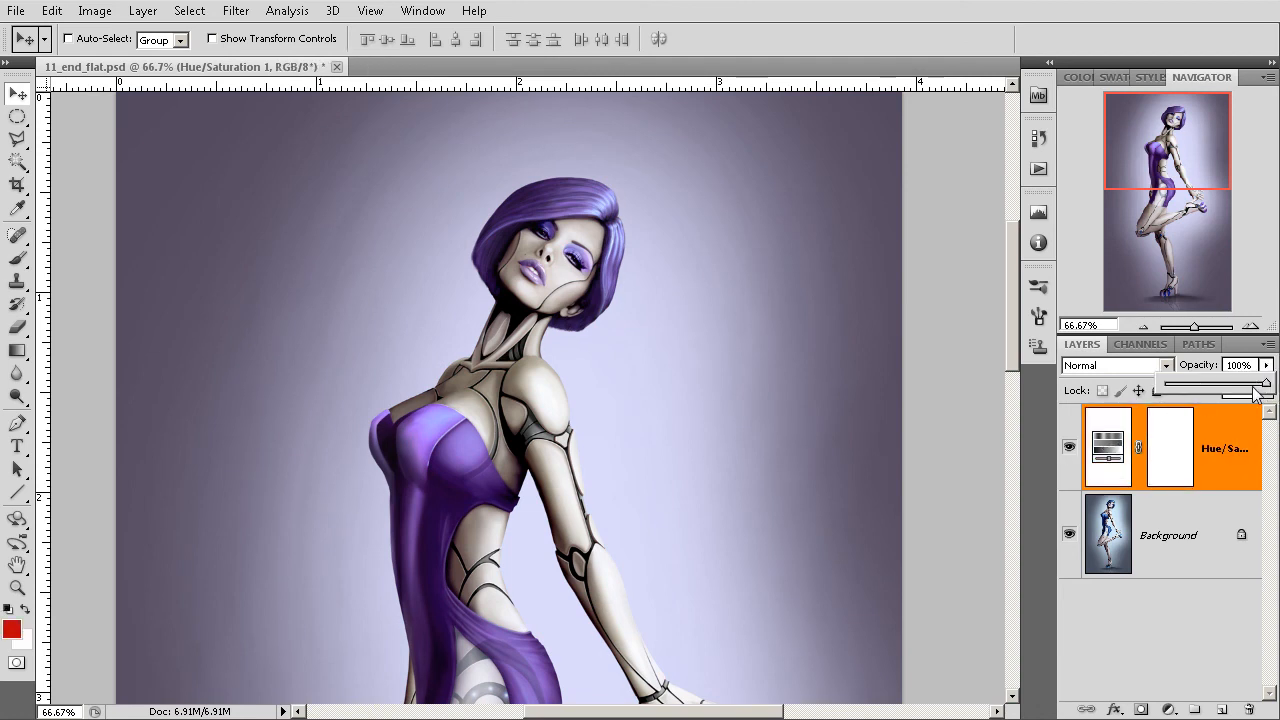
pyautogui.moveTo(1256, 384); pyautogui.dragTo(1180, 384)
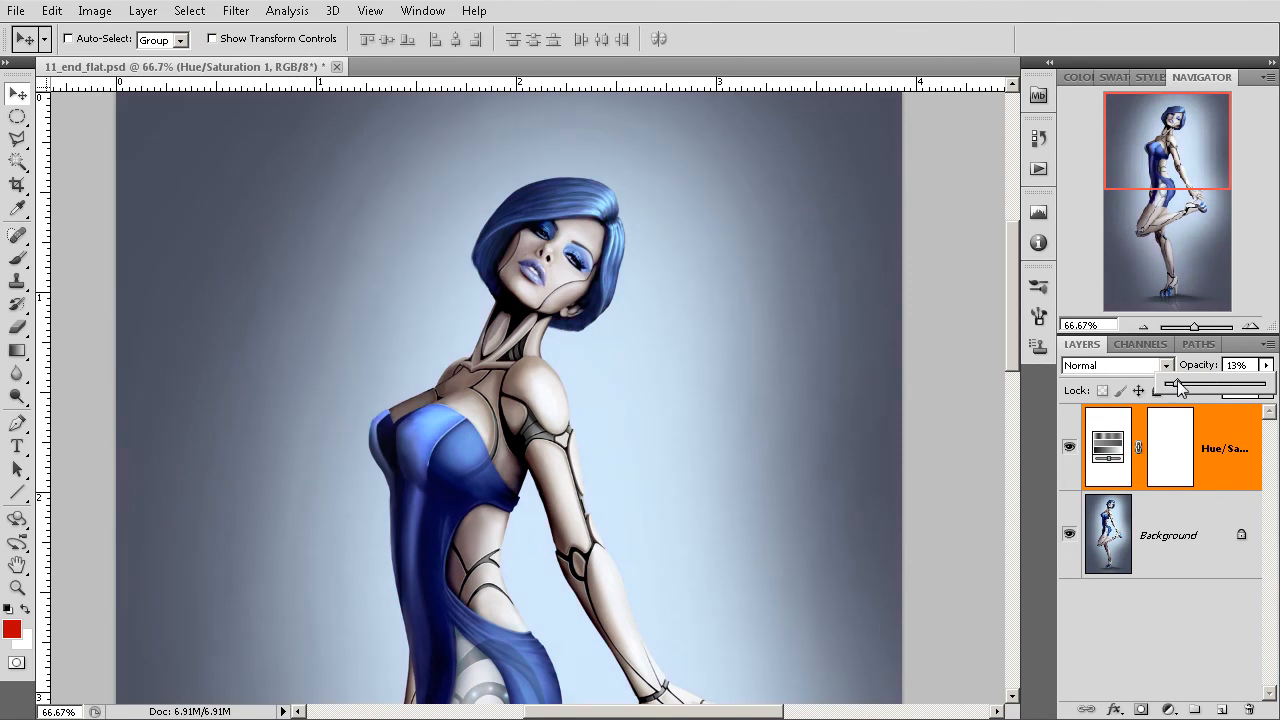
pyautogui.moveTo(1180, 384); pyautogui.dragTo(1210, 384)
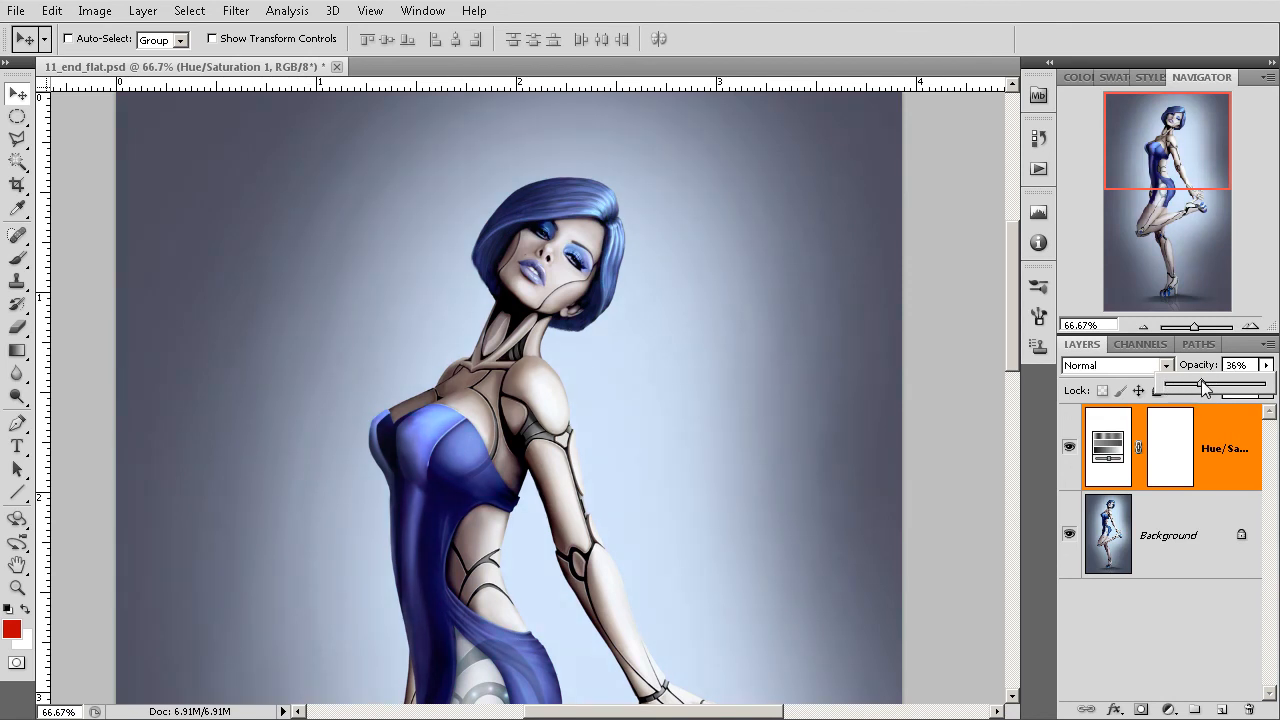
pyautogui.moveTo(1204, 384); pyautogui.dragTo(1264, 384)
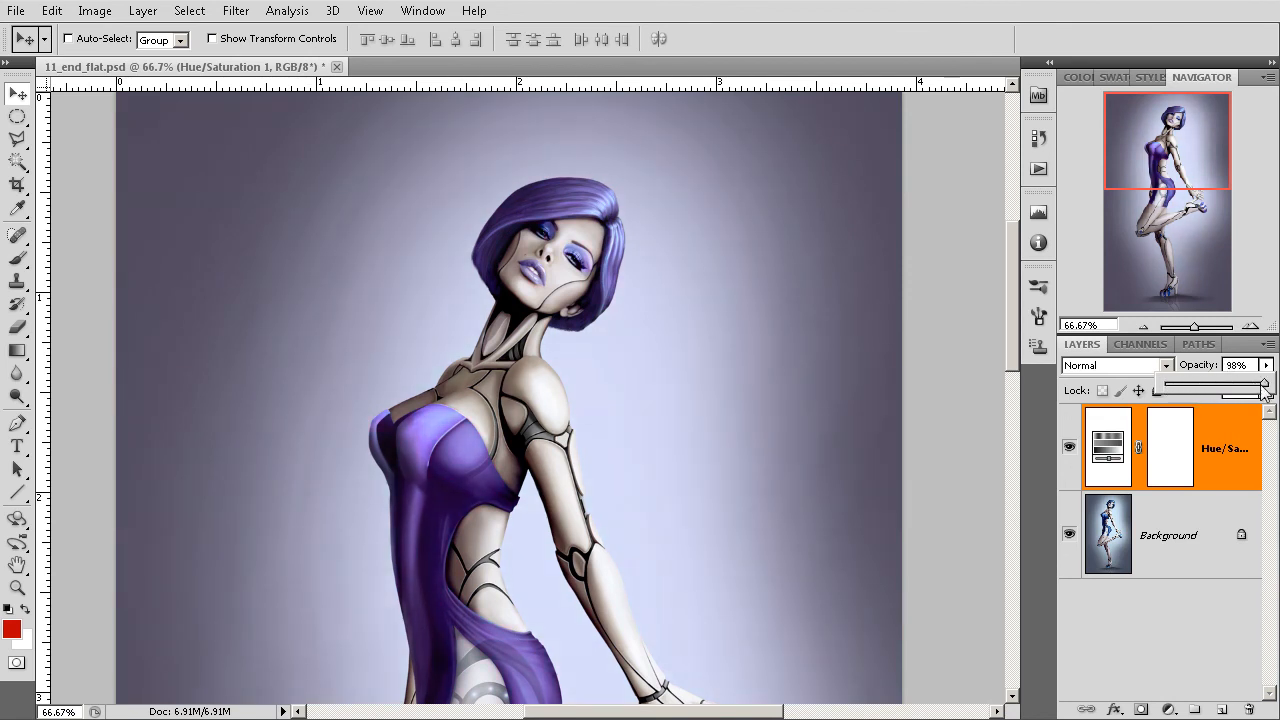
pyautogui.moveTo(1268, 384); pyautogui.dragTo(1218, 384)
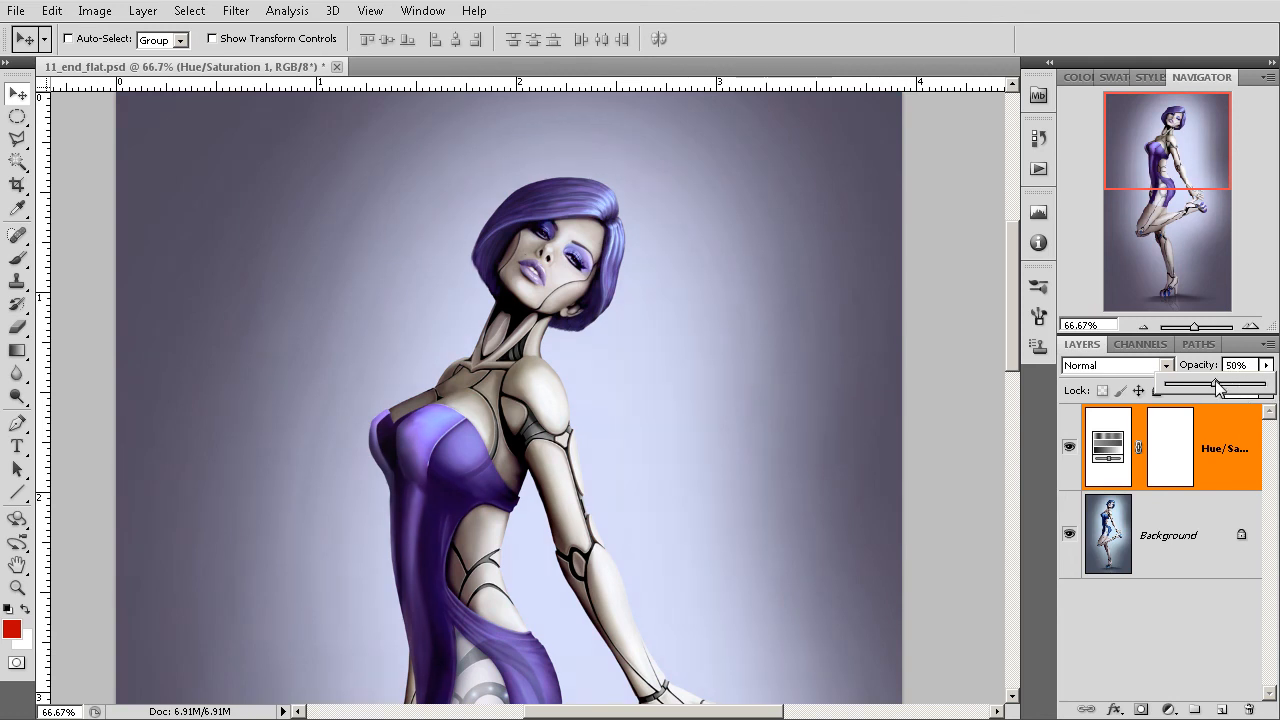
pyautogui.moveTo(1218, 384); pyautogui.dragTo(1160, 384)
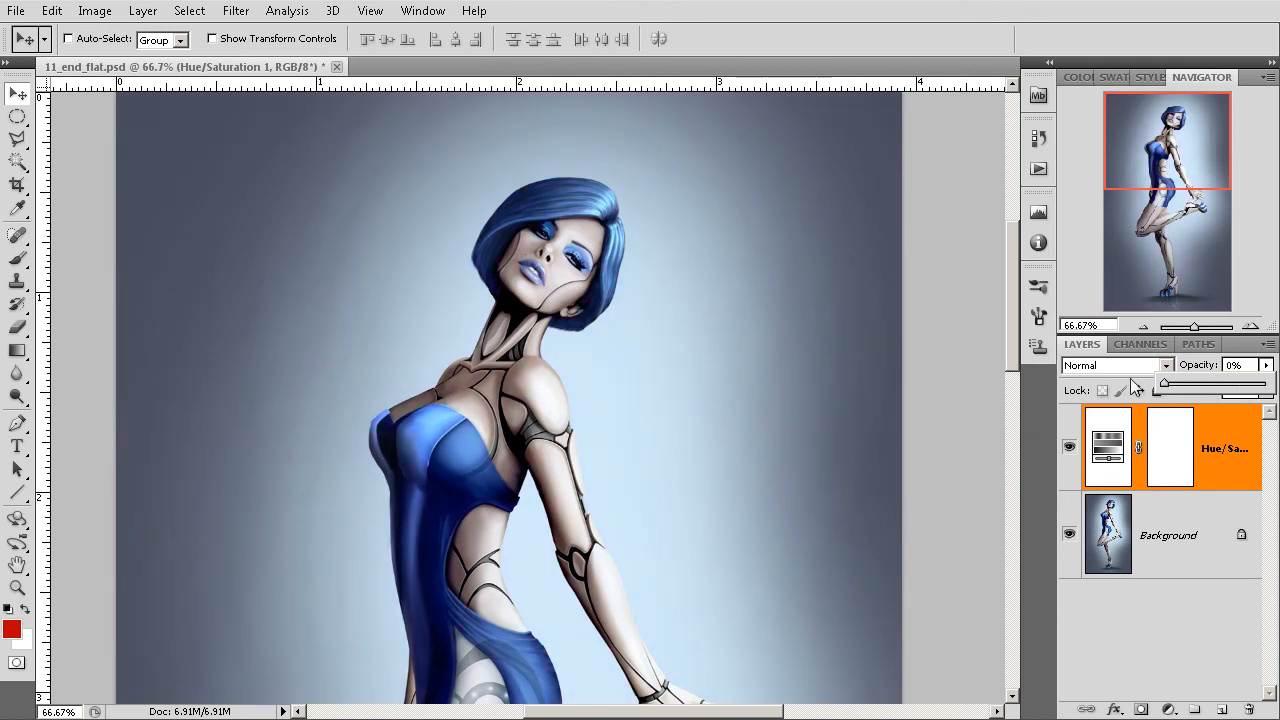
pyautogui.moveTo(1164, 384); pyautogui.dragTo(1252, 384)
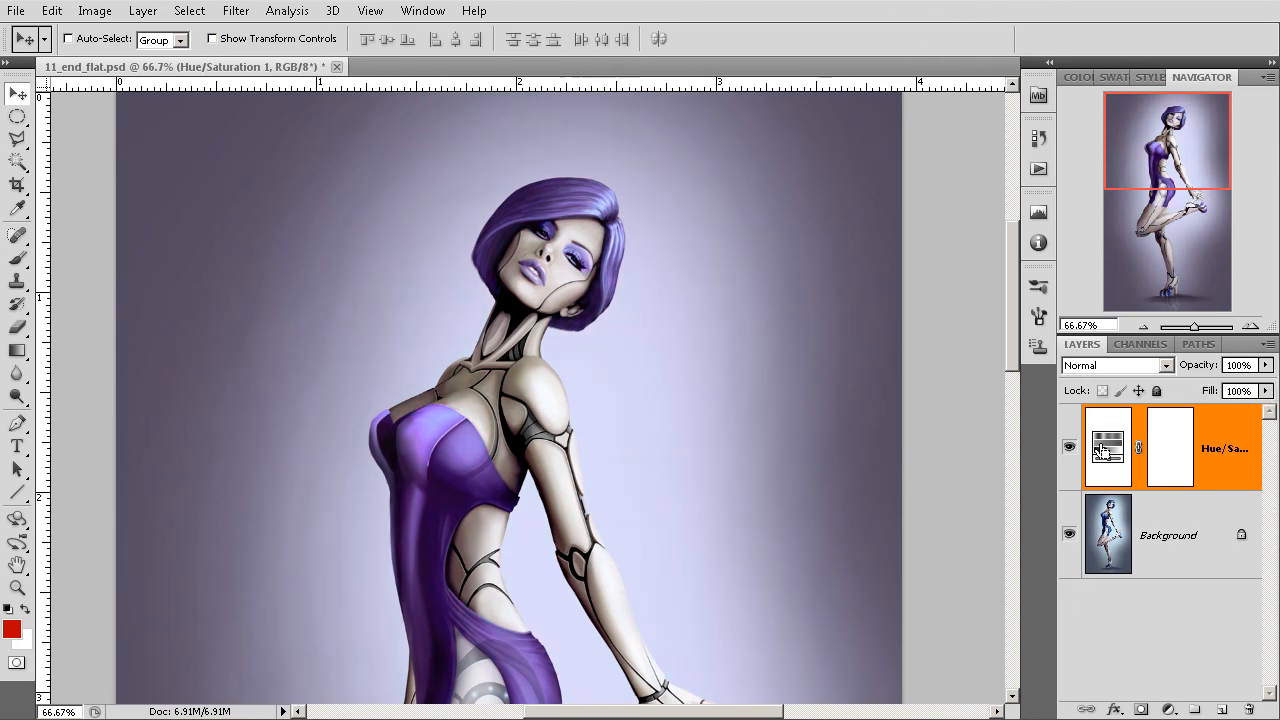
pyautogui.moveTo(1174, 524)
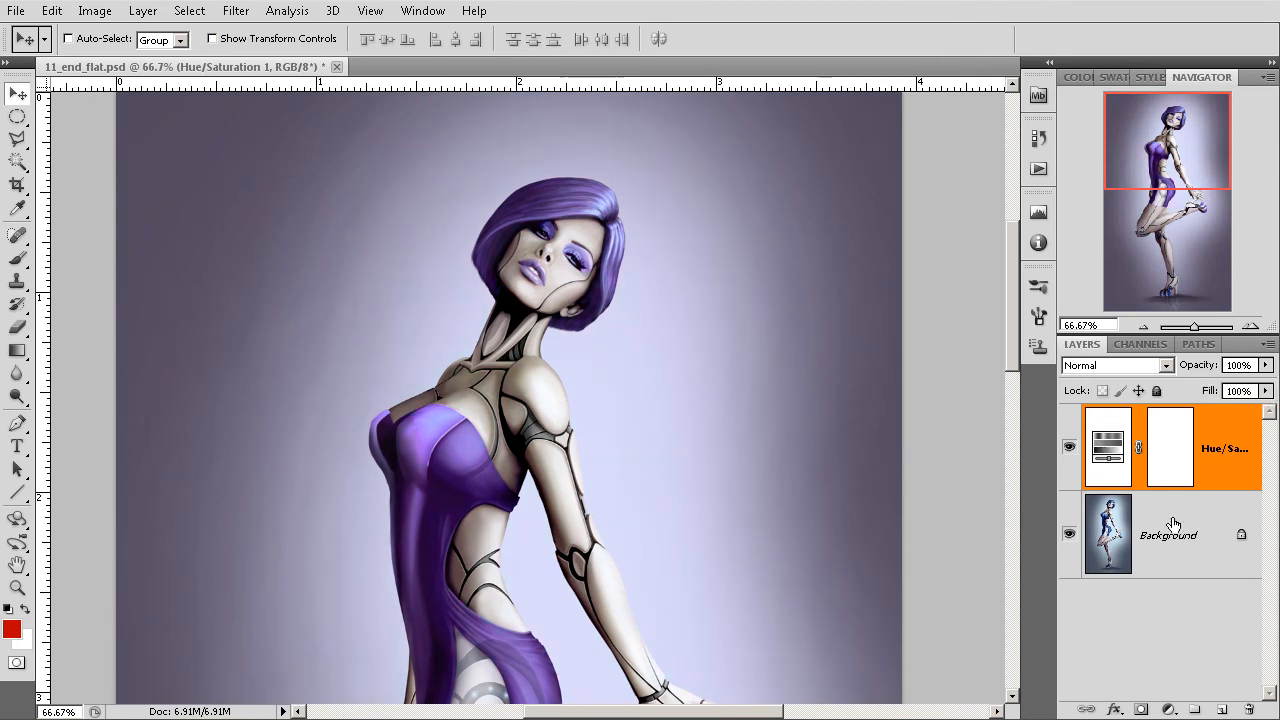